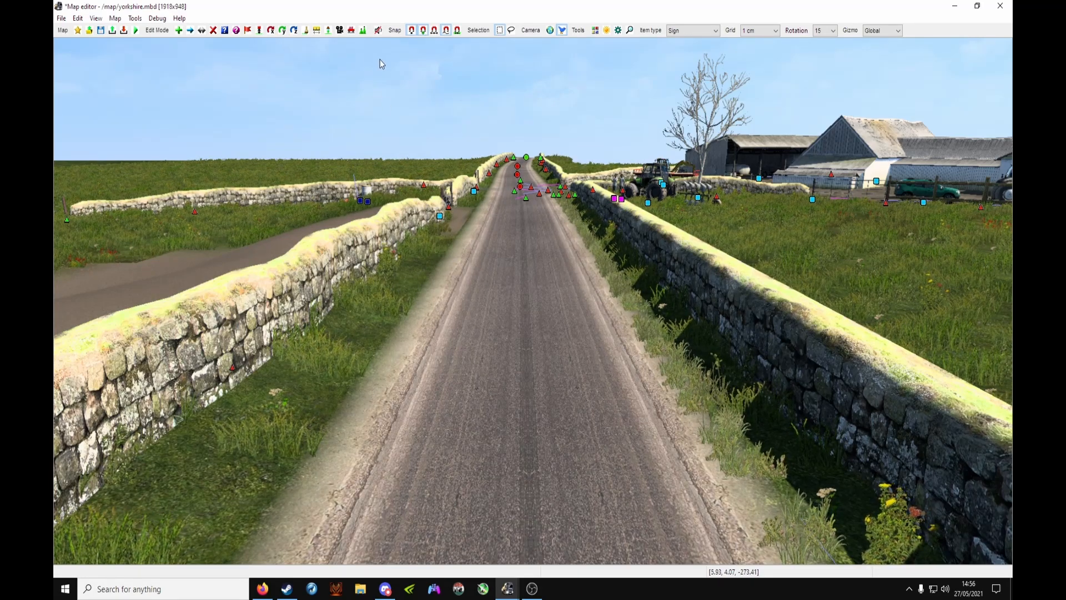
Choose Sign as the item type so new items get sign default properties.
{"action": "left_click", "coordinate": [693, 31]}
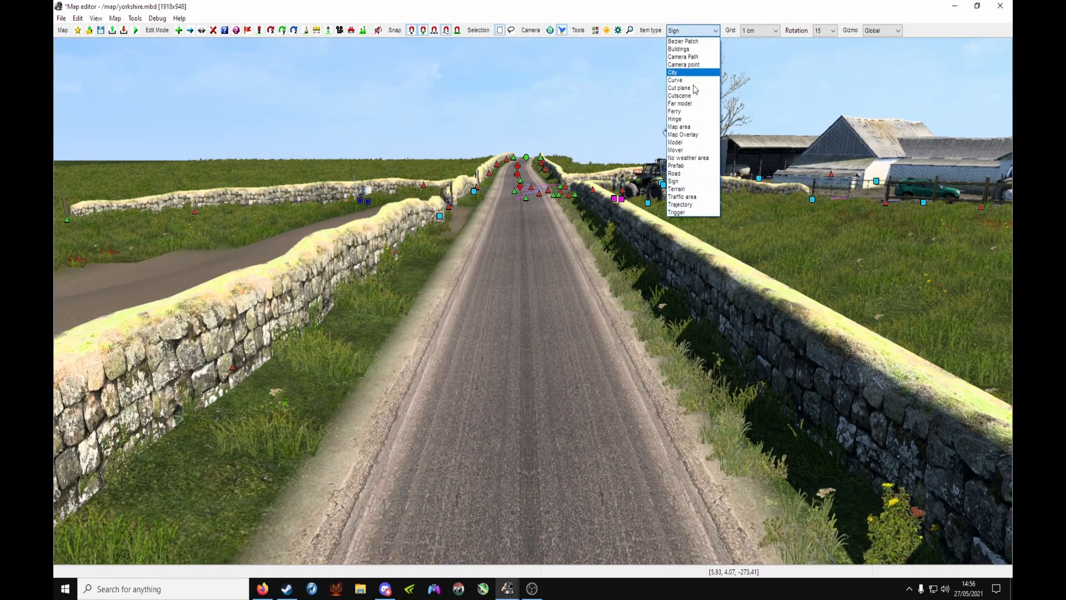
{"action": "left_click", "coordinate": [489, 331]}
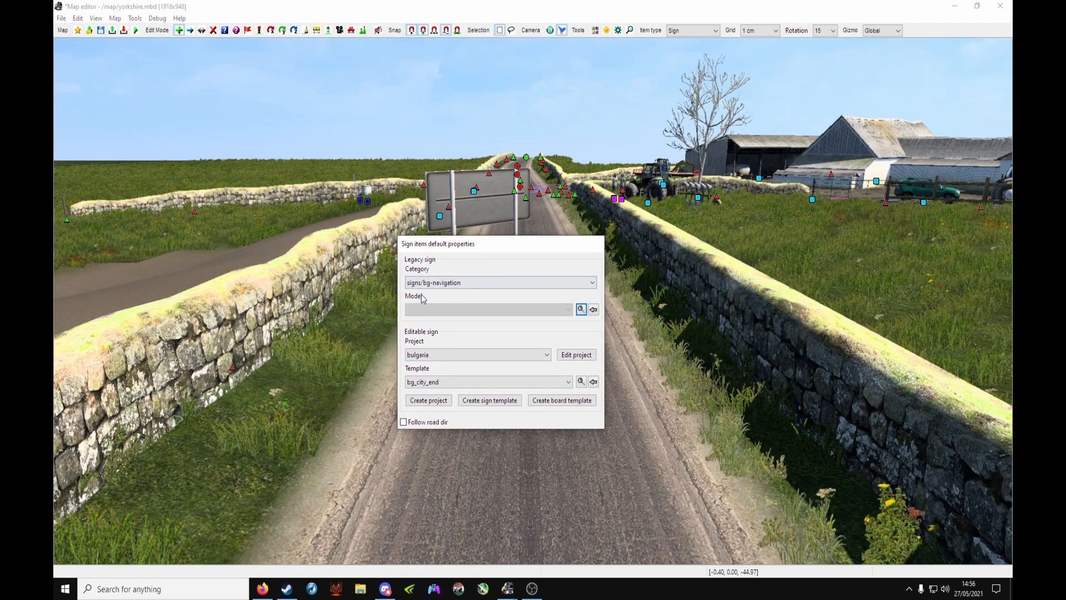
{"action": "mouse_move", "coordinate": [581, 308]}
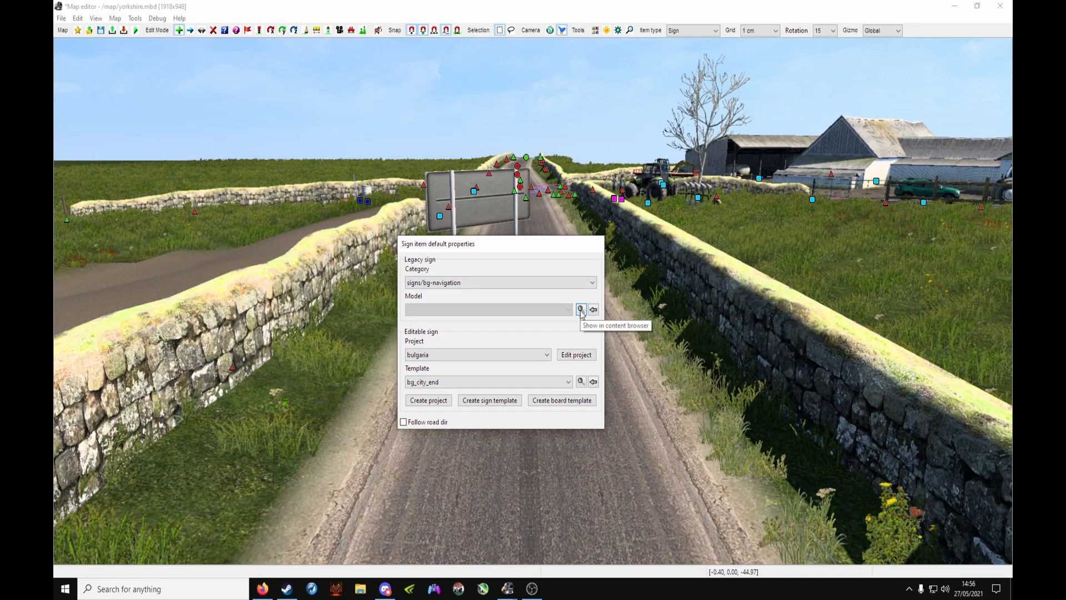
Browse sign templates filtered to france and preview the calais_04 roundabout sign.
{"action": "left_click", "coordinate": [581, 308]}
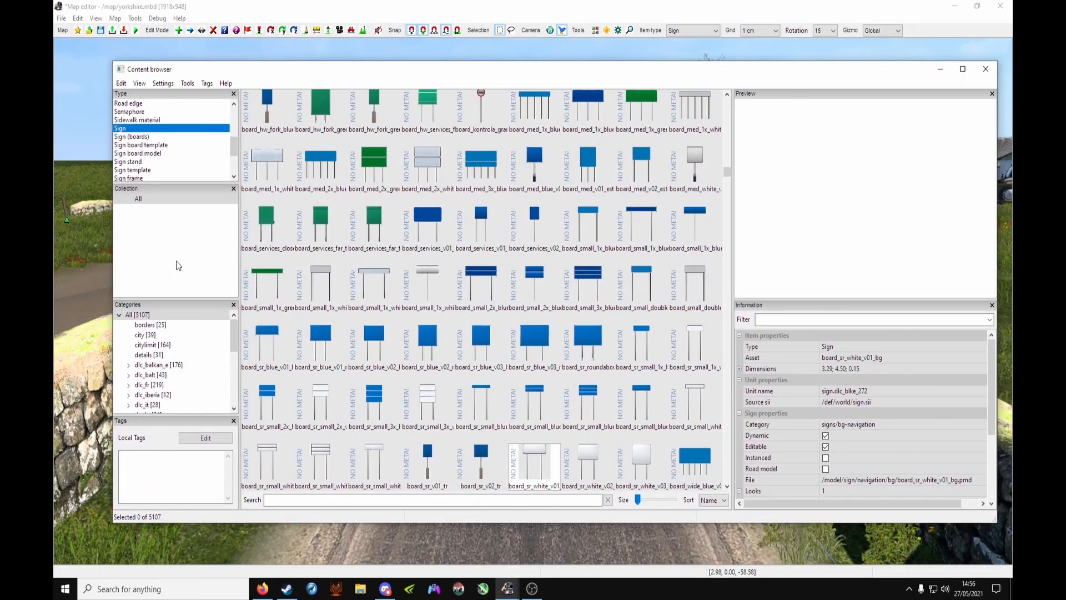
{"action": "left_click", "coordinate": [132, 168]}
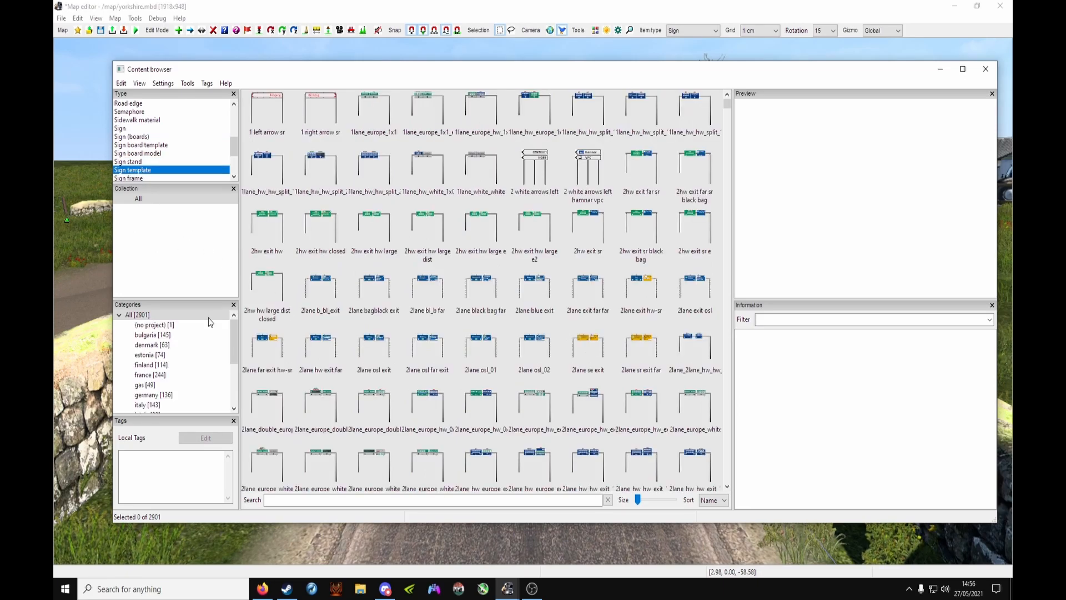
{"action": "mouse_move", "coordinate": [147, 382]}
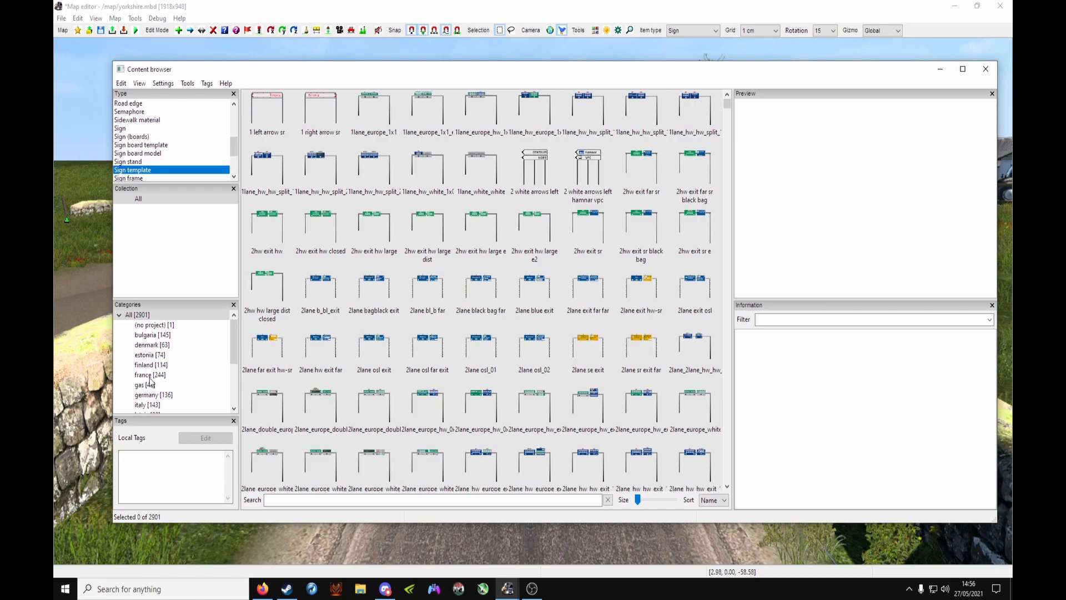
{"action": "left_click", "coordinate": [148, 376]}
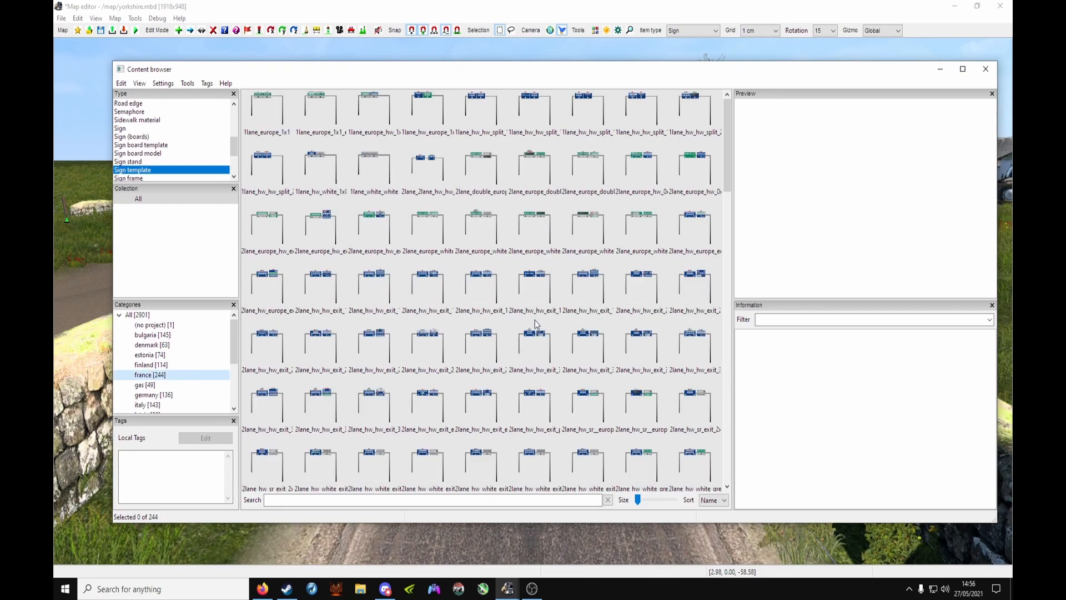
{"action": "scroll", "scroll_direction": "down", "scroll_amount": 3}
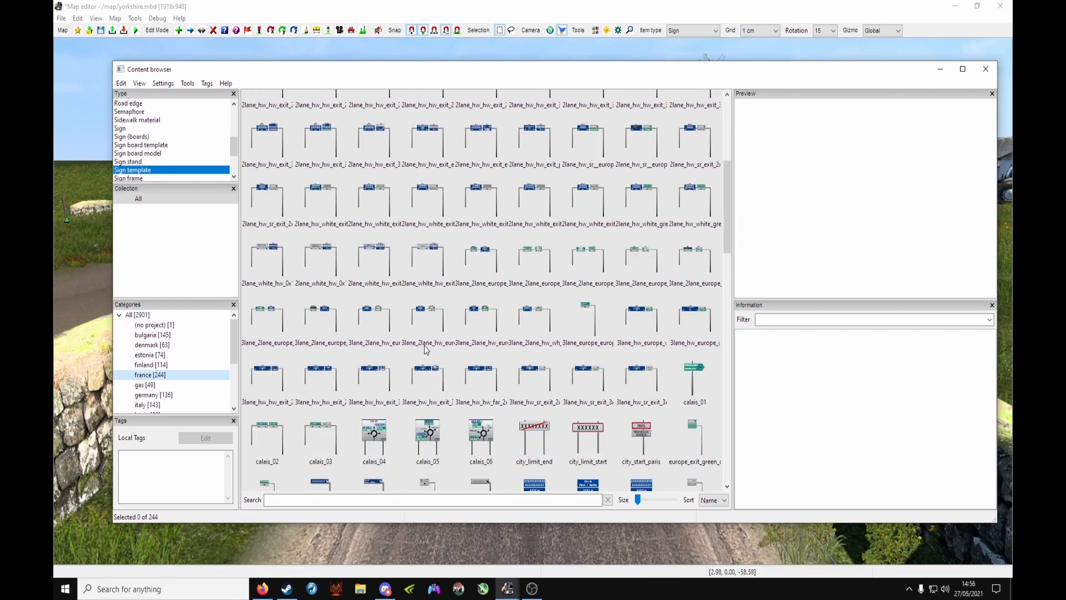
{"action": "mouse_move", "coordinate": [373, 432]}
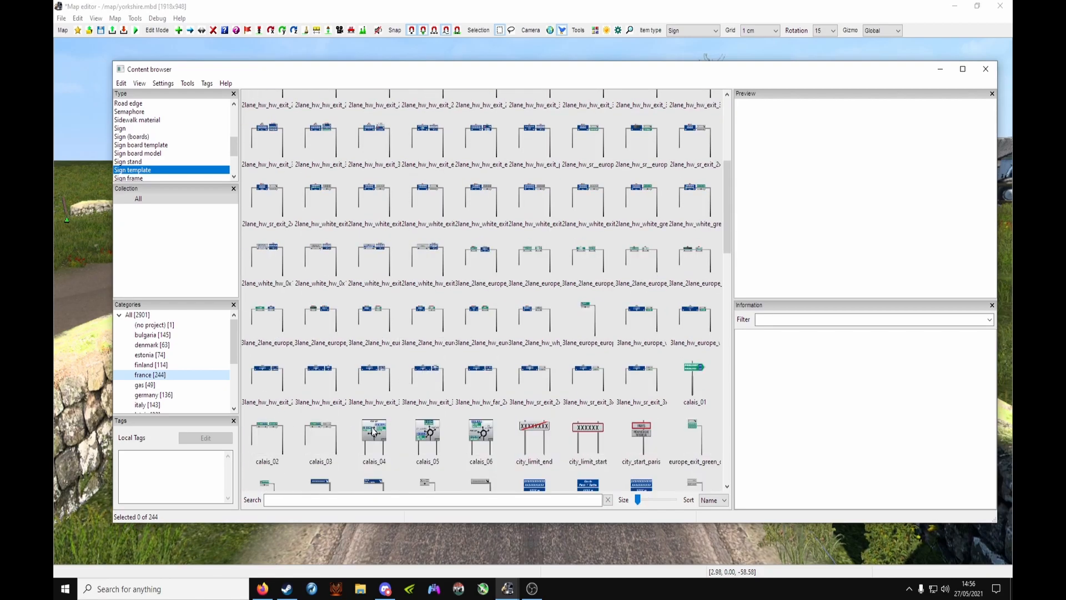
{"action": "left_click", "coordinate": [373, 434]}
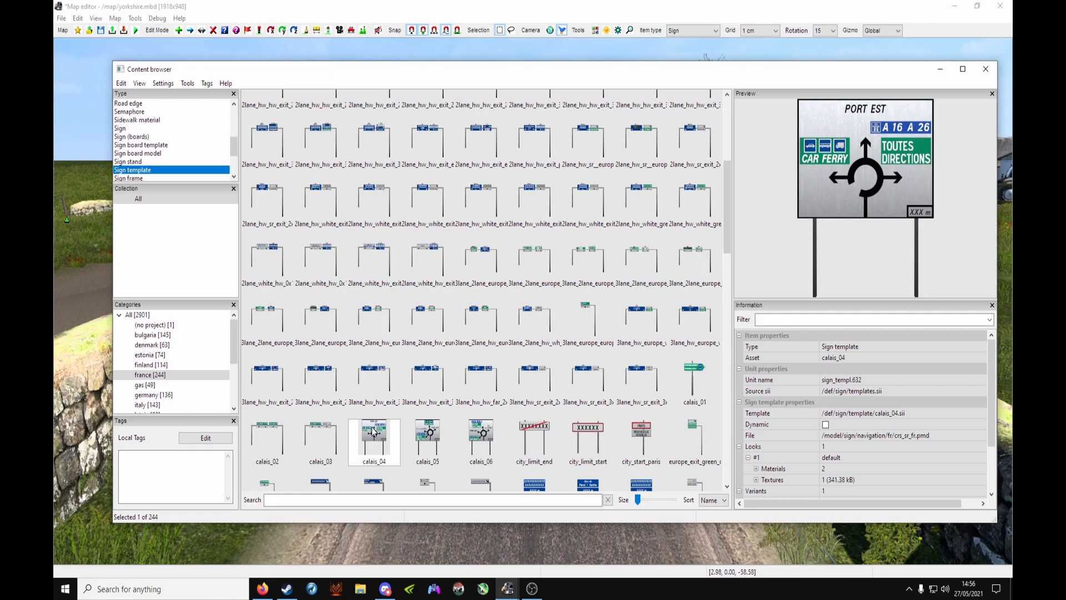
{"action": "mouse_move", "coordinate": [383, 435]}
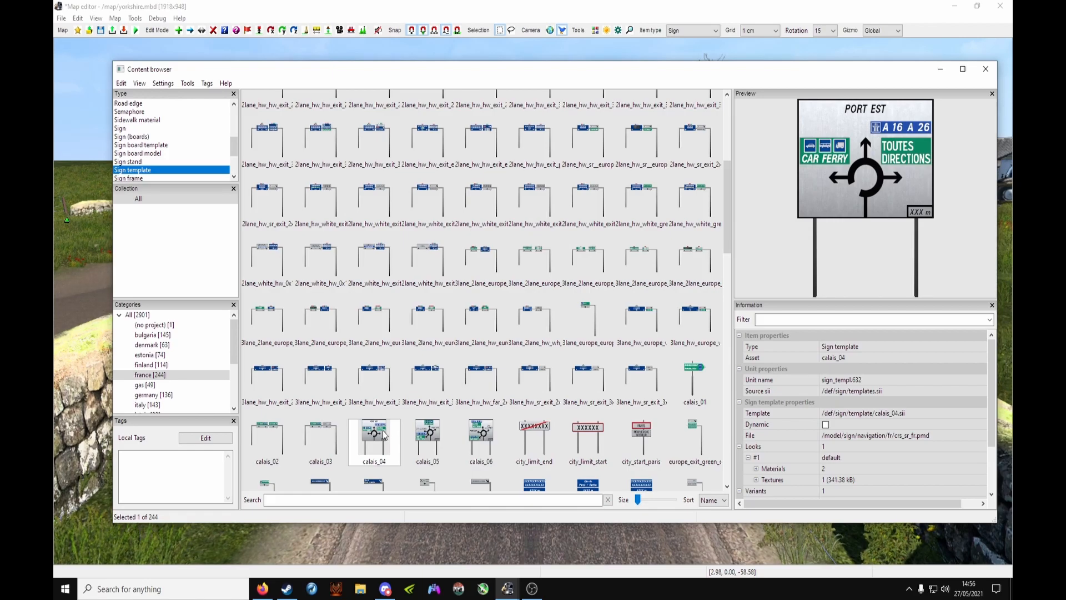
{"action": "right_click", "coordinate": [375, 436]}
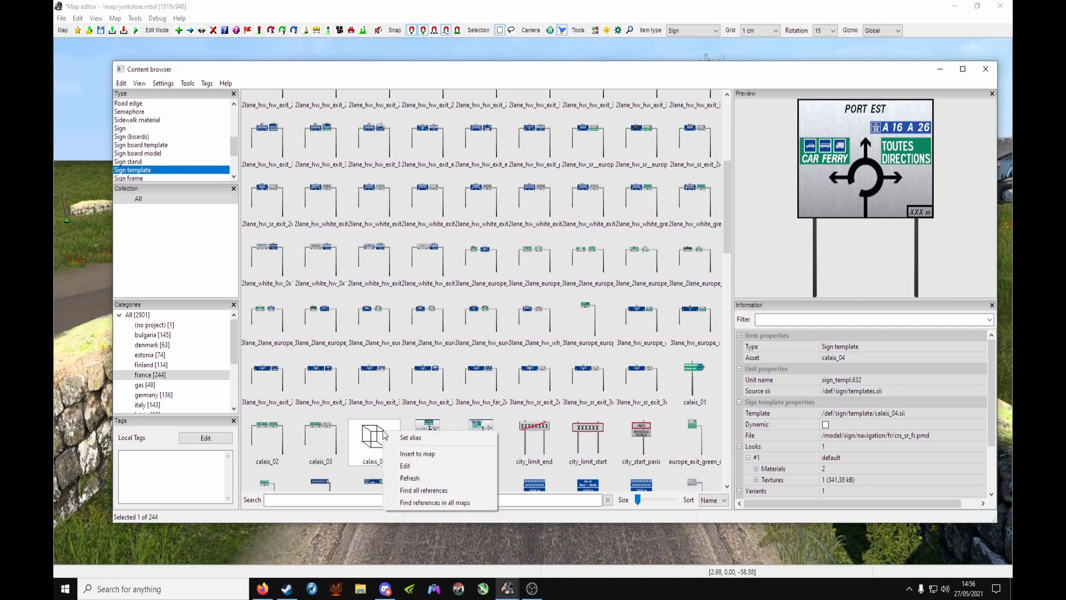
Edit the calais_04 template, opening it in the sign editor.
{"action": "left_click", "coordinate": [404, 465]}
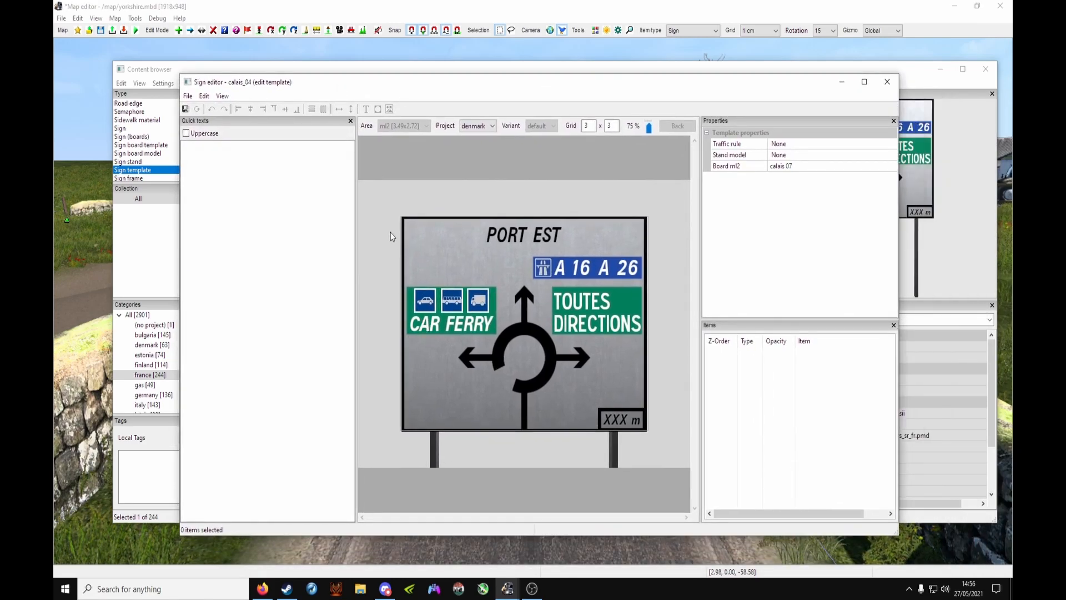
{"action": "mouse_move", "coordinate": [391, 326]}
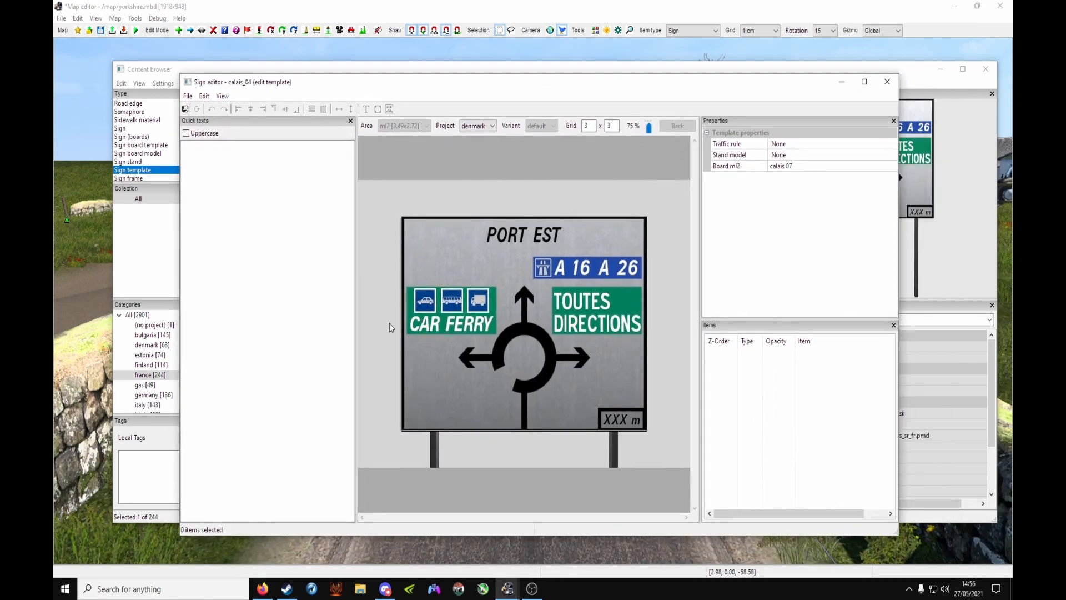
{"action": "mouse_move", "coordinate": [482, 313]}
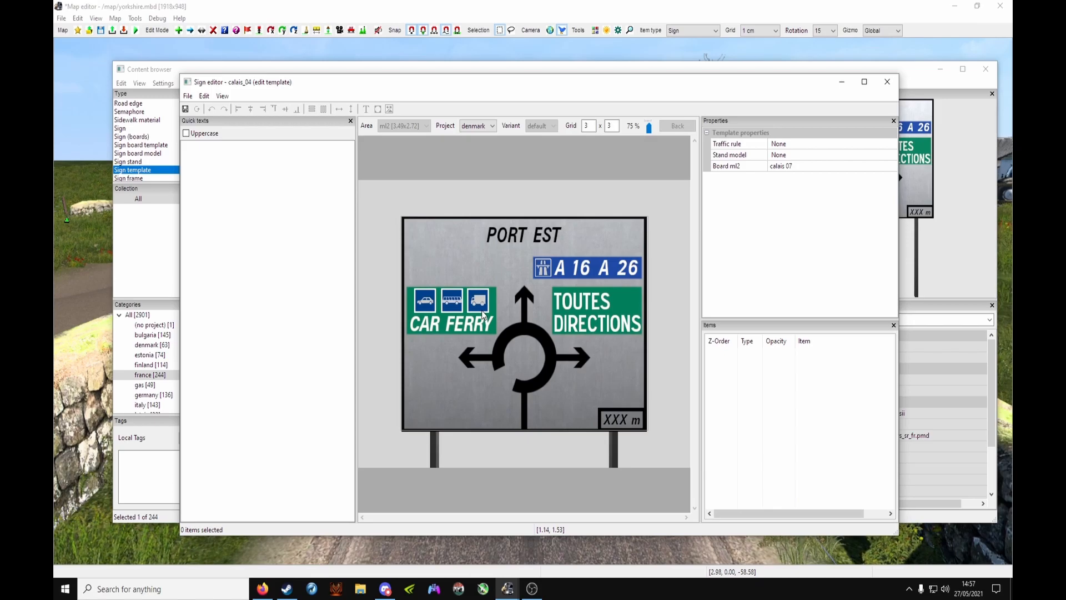
{"action": "mouse_move", "coordinate": [651, 406]}
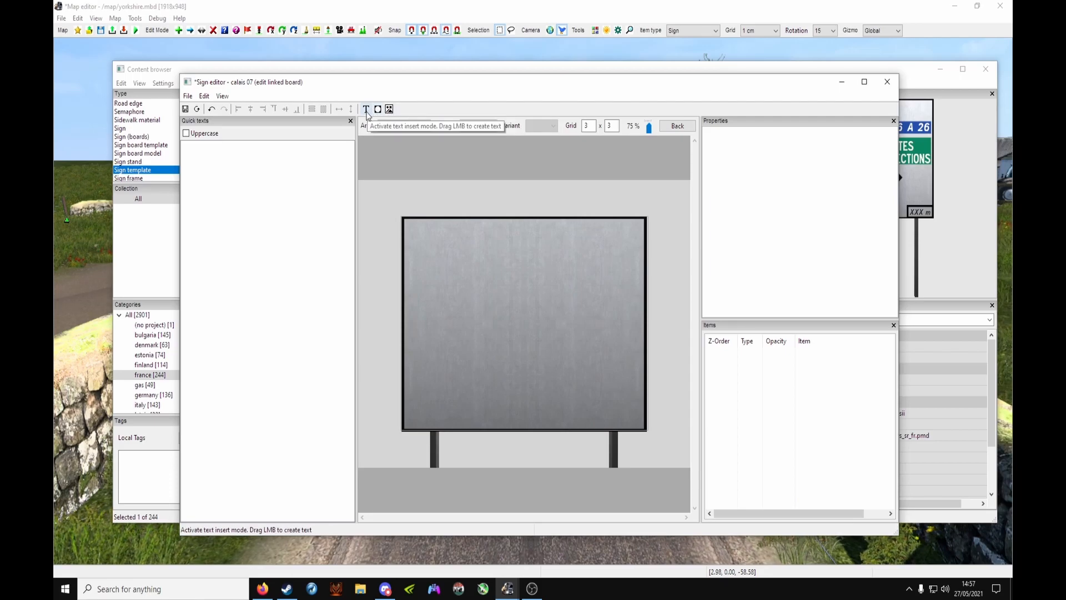
{"action": "mouse_move", "coordinate": [378, 109]}
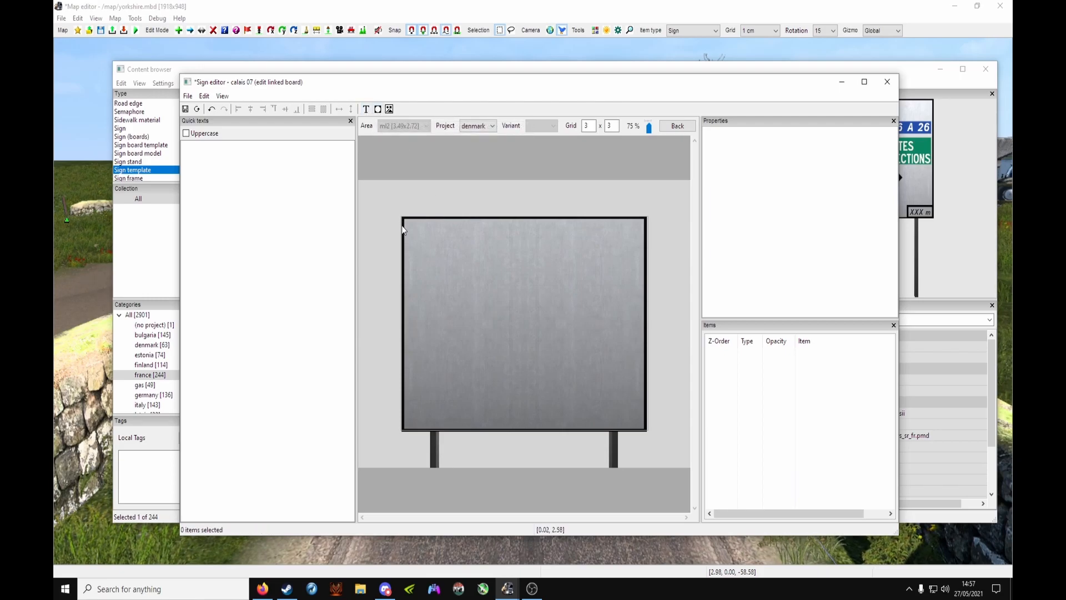
{"action": "mouse_move", "coordinate": [389, 108]}
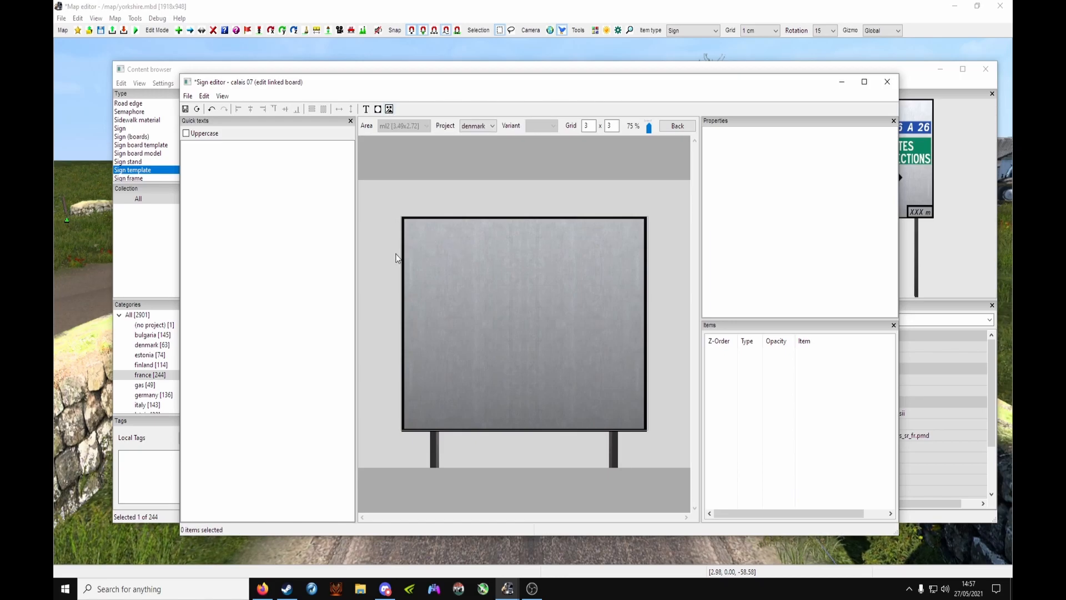
{"action": "mouse_move", "coordinate": [366, 109]}
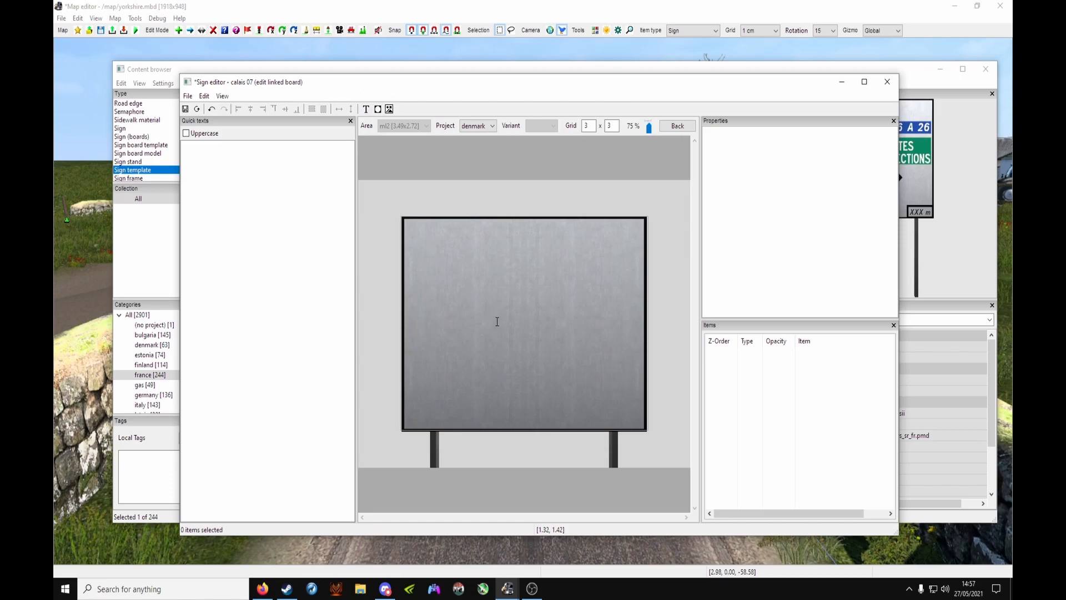
Add a 'new text' item at the centre of the blank calais 07 board.
{"action": "left_click", "coordinate": [366, 109]}
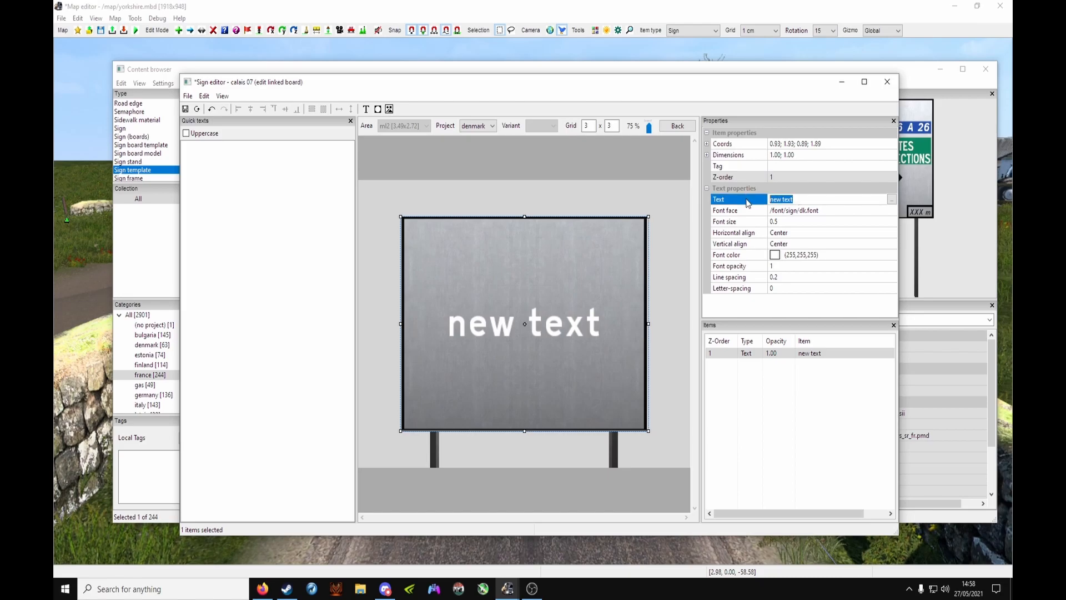
Set the board text to 'test' with black font color (0,0,0).
{"action": "type", "text": "test"}
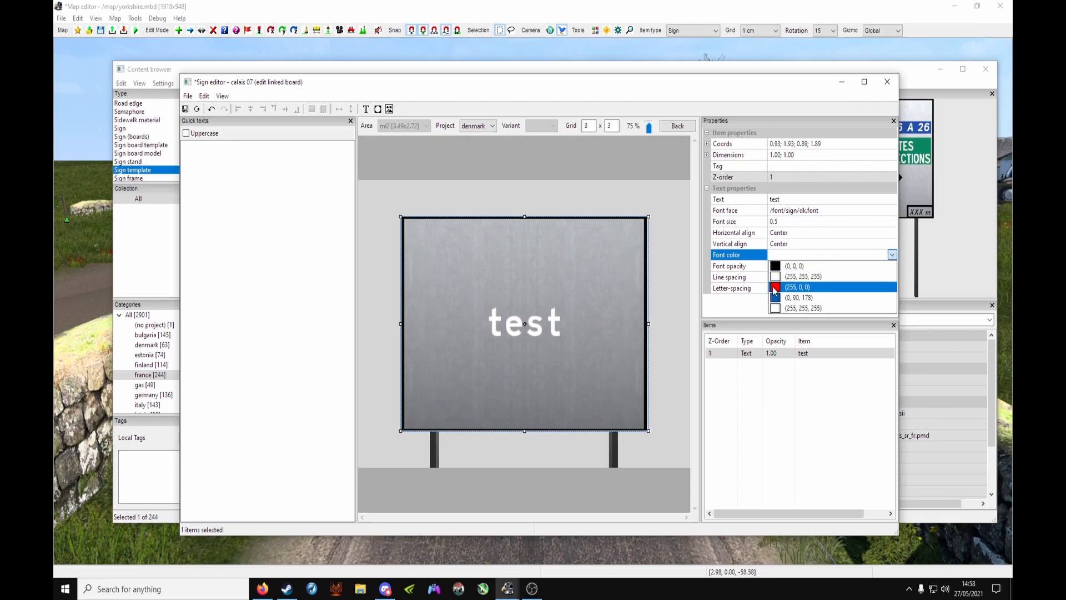
{"action": "left_click", "coordinate": [797, 287]}
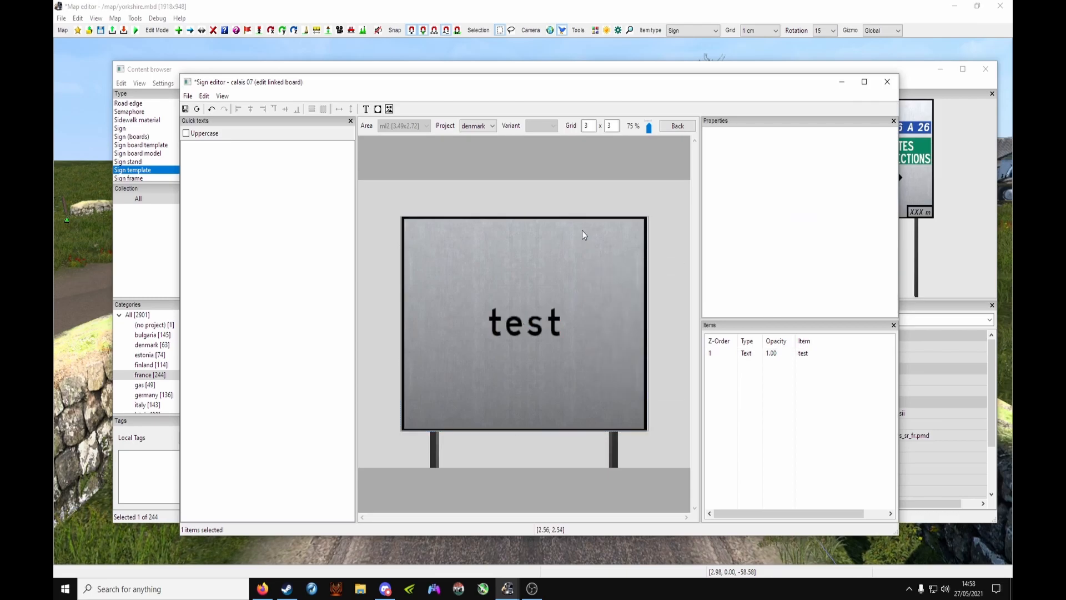
{"action": "left_click", "coordinate": [488, 289]}
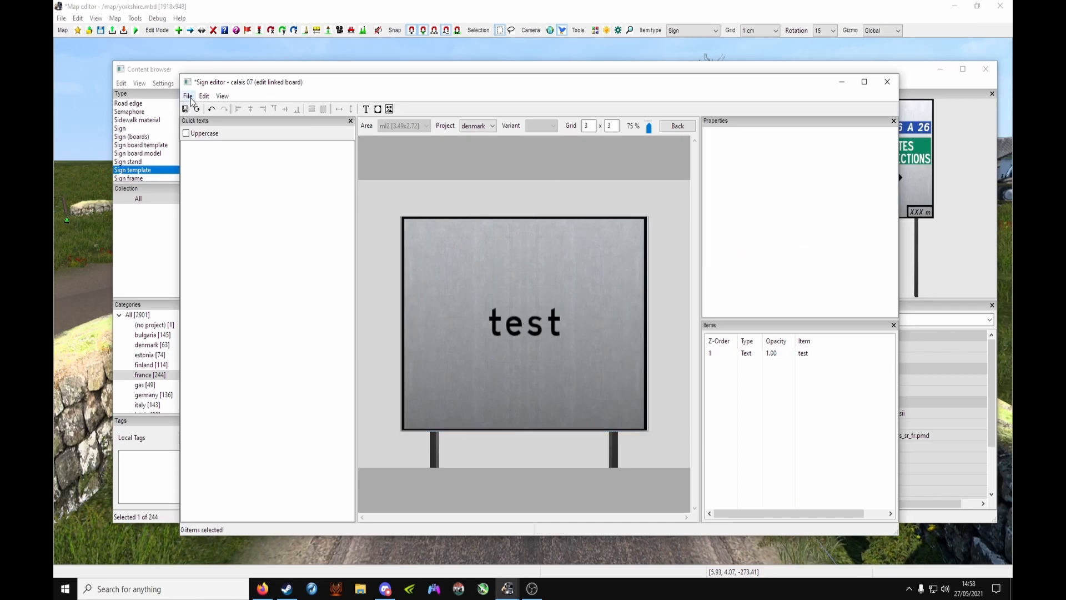
Start Save As for the board into the user_map source with the name test.
{"action": "left_click", "coordinate": [188, 96]}
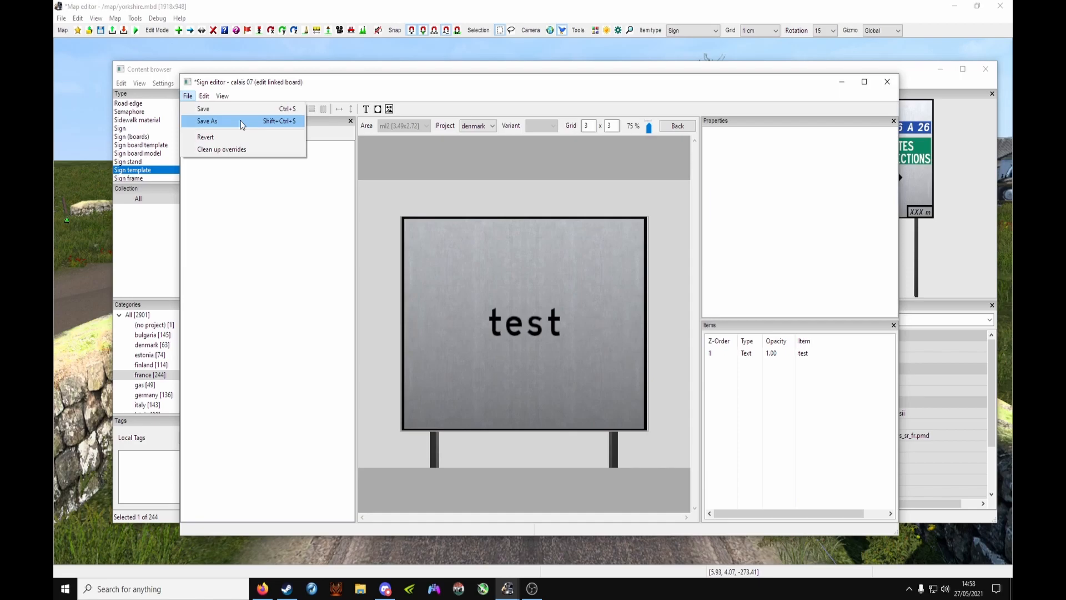
{"action": "left_click", "coordinate": [207, 121]}
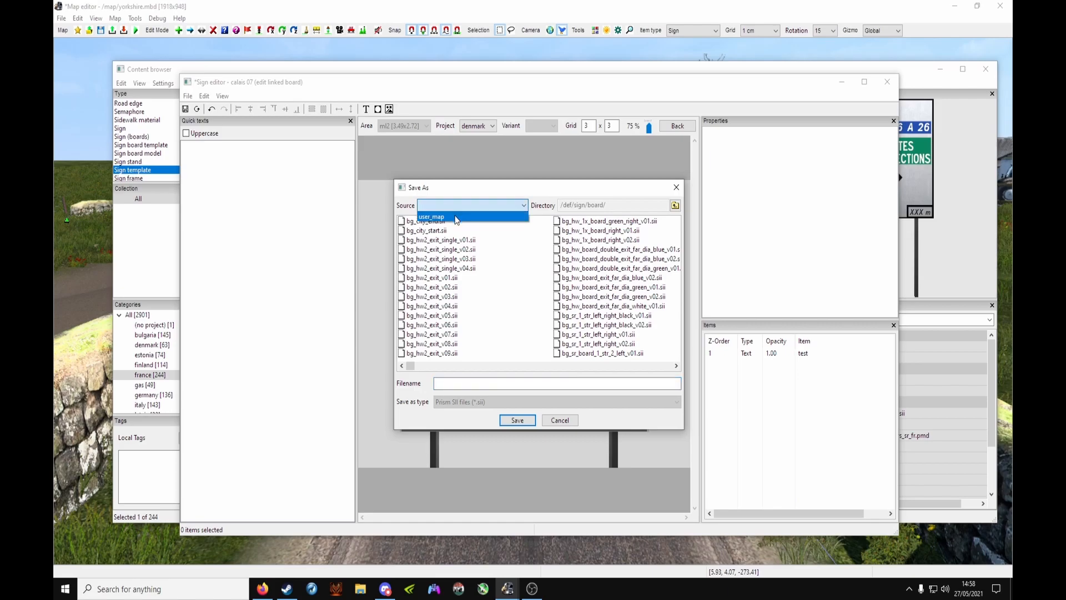
{"action": "left_click", "coordinate": [431, 215]}
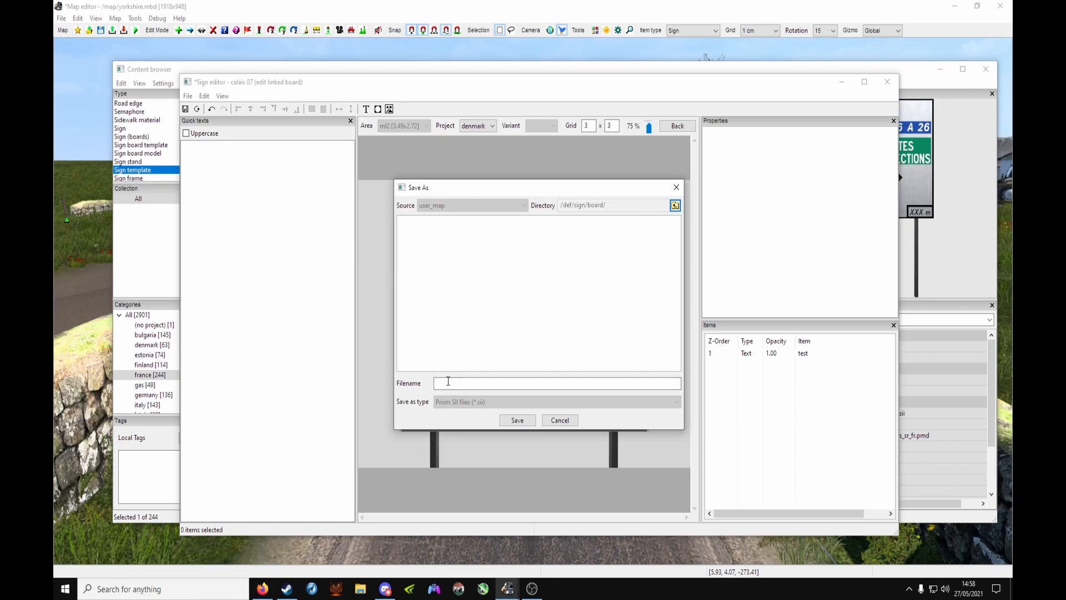
{"action": "left_click", "coordinate": [556, 383]}
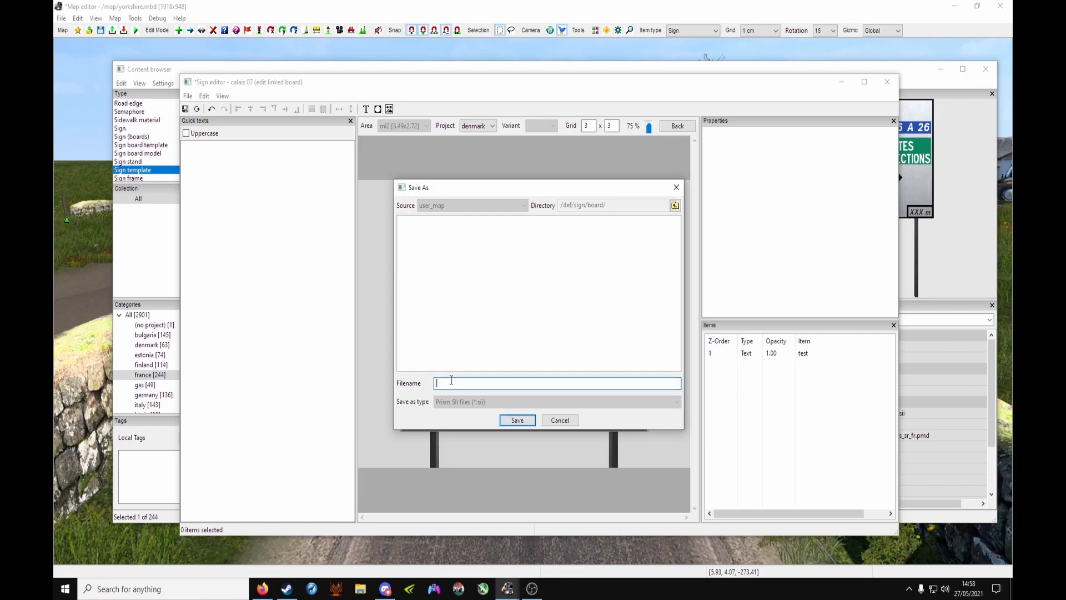
{"action": "type", "text": "test"}
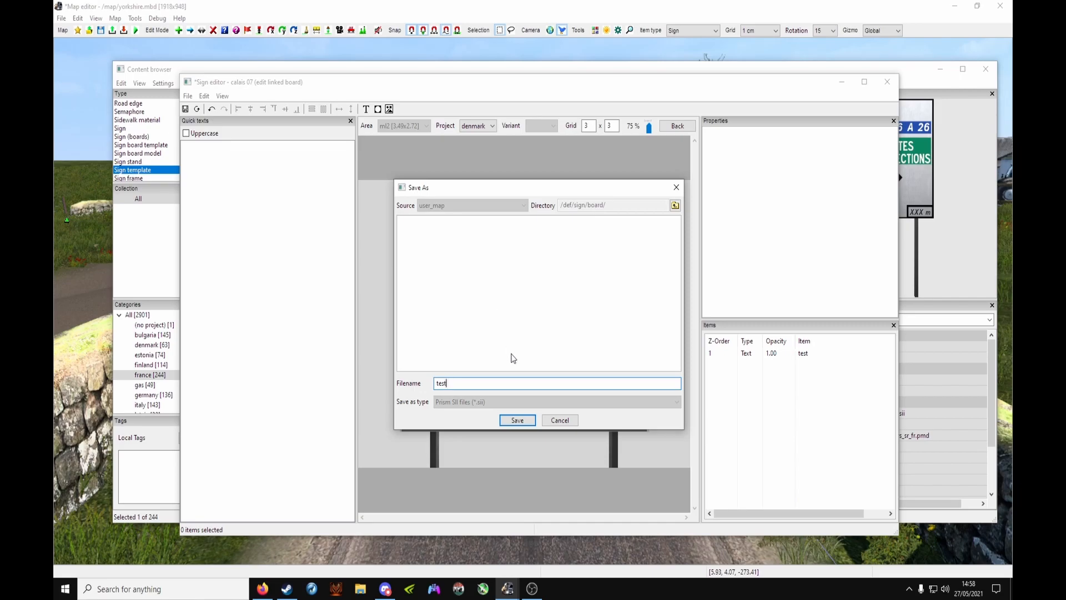
{"action": "mouse_move", "coordinate": [491, 337]}
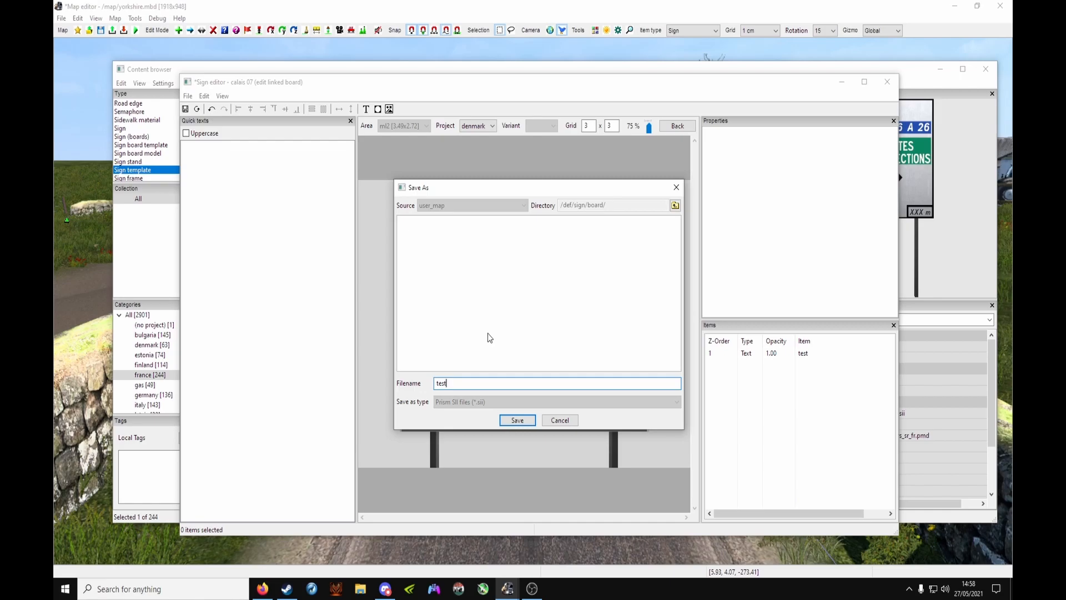
{"action": "mouse_move", "coordinate": [416, 390]}
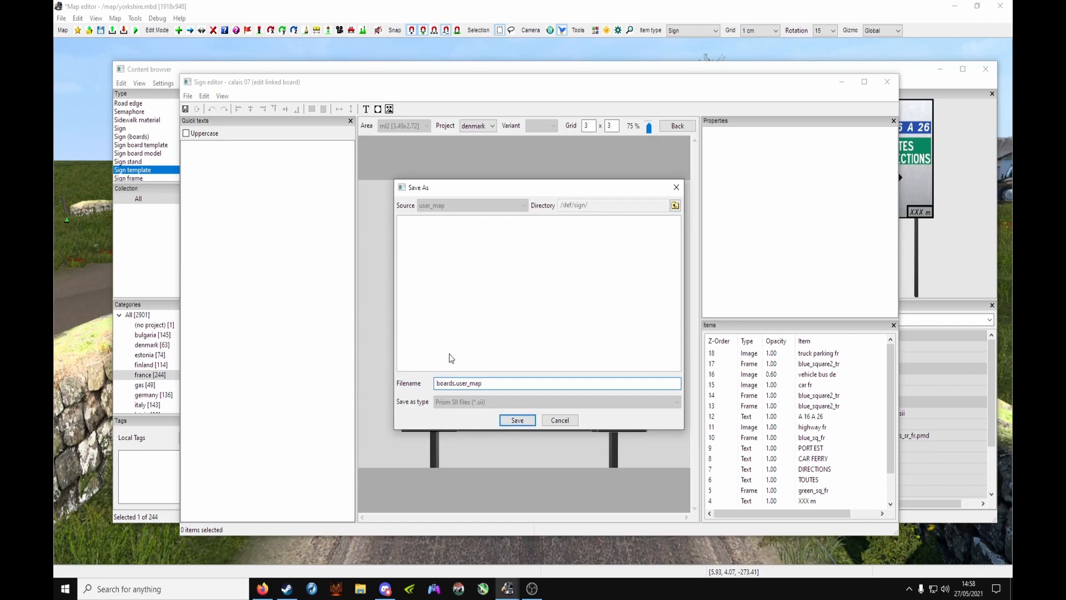
Correct the filename to boards.test in /def/sign/ and save the board.
{"action": "left_click", "coordinate": [497, 383]}
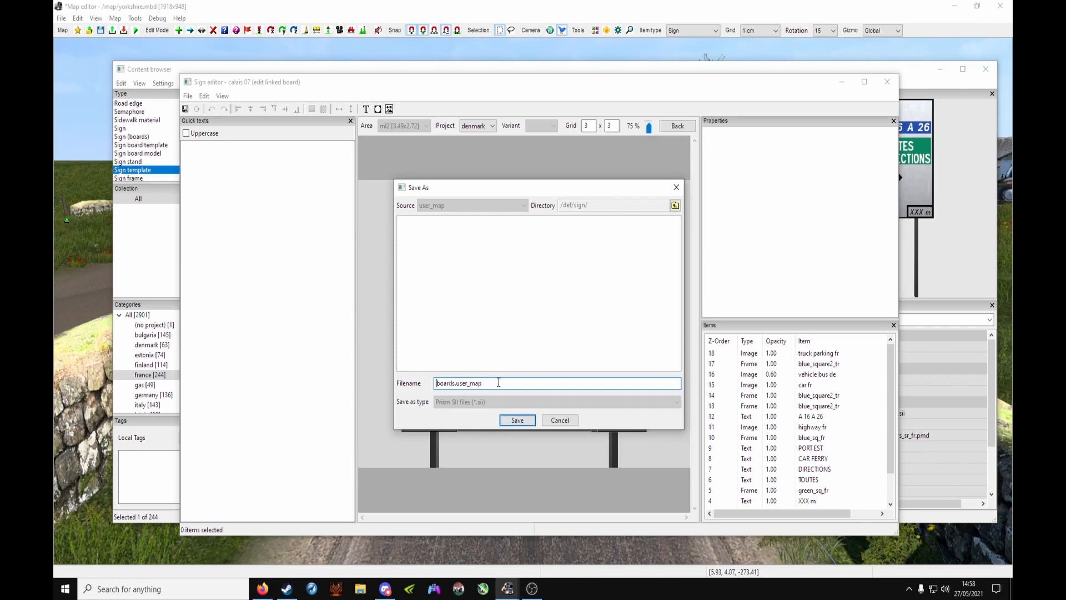
{"action": "key", "text": "Backspace"}
{"action": "type", "text": "t"}
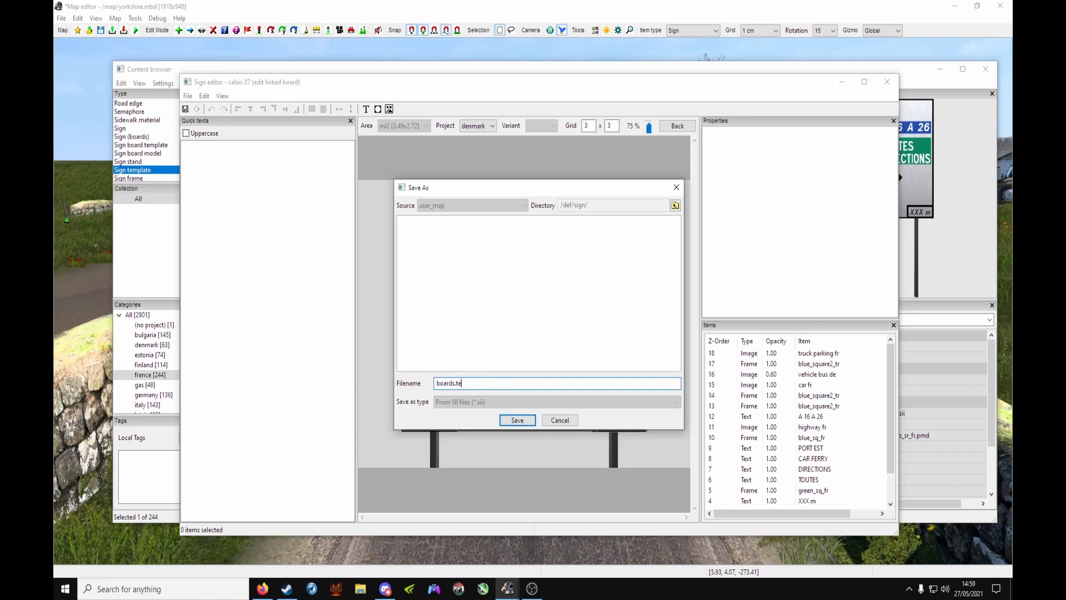
{"action": "type", "text": "st"}
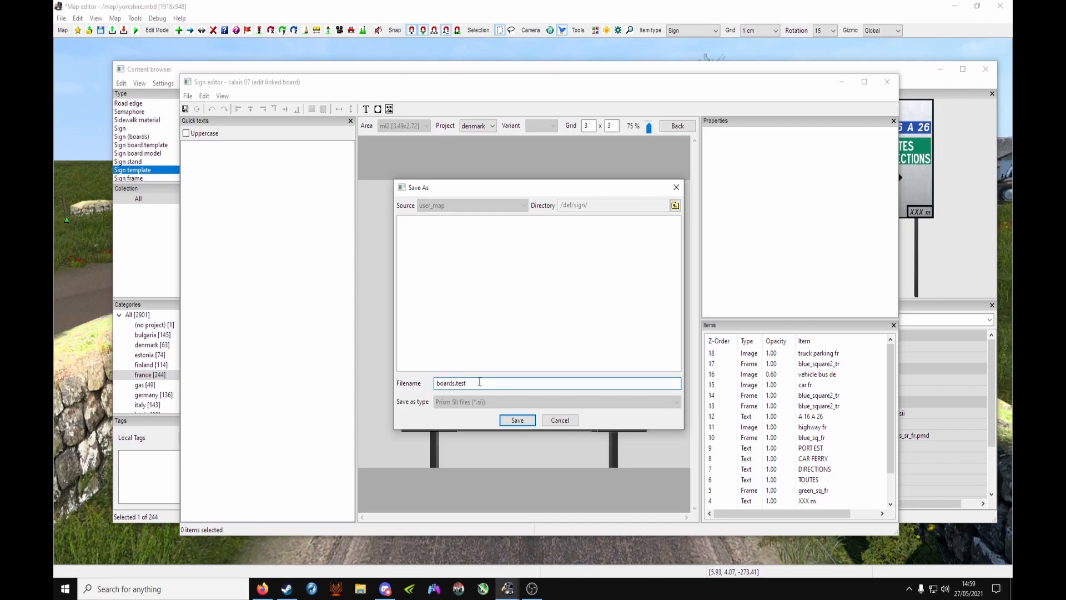
{"action": "left_click", "coordinate": [517, 420]}
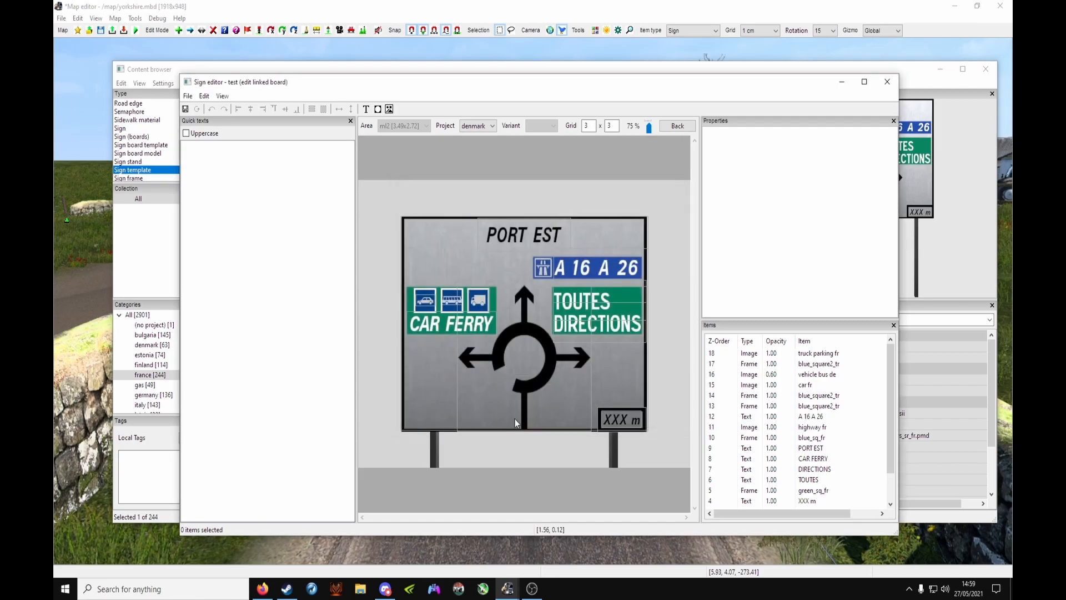
Back on the calais_04 template, set its Board mil2 property to the test board.
{"action": "left_click", "coordinate": [678, 126]}
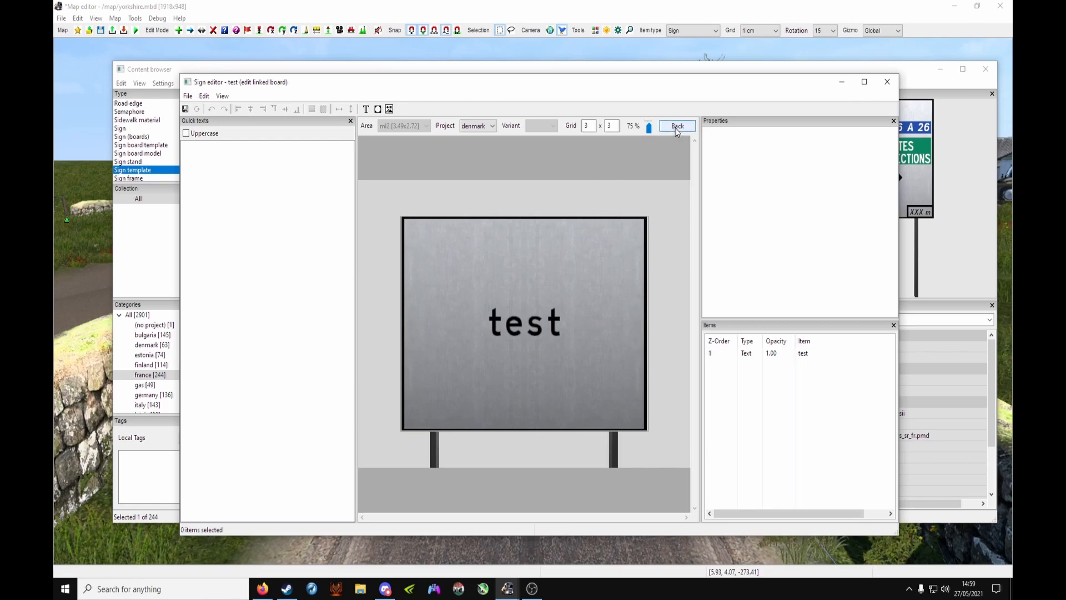
{"action": "left_click", "coordinate": [677, 126]}
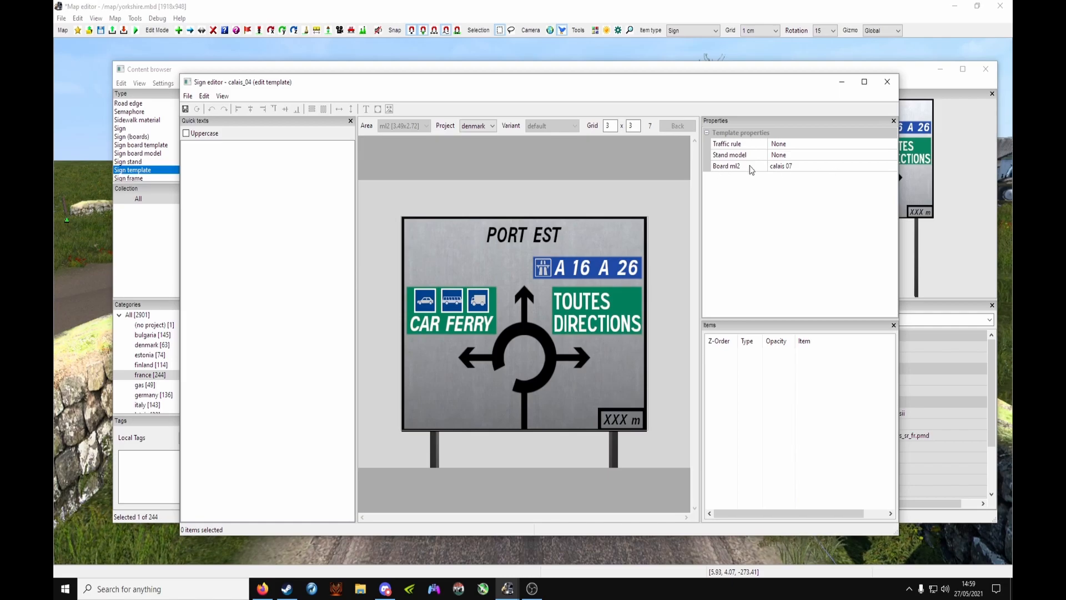
{"action": "left_click", "coordinate": [807, 166]}
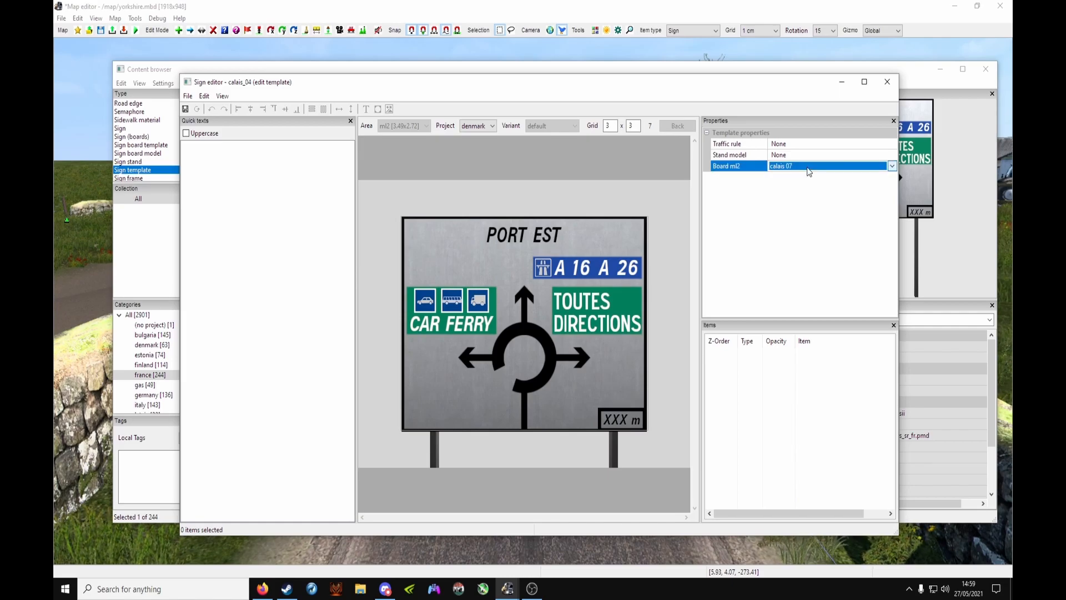
{"action": "left_click", "coordinate": [891, 167]}
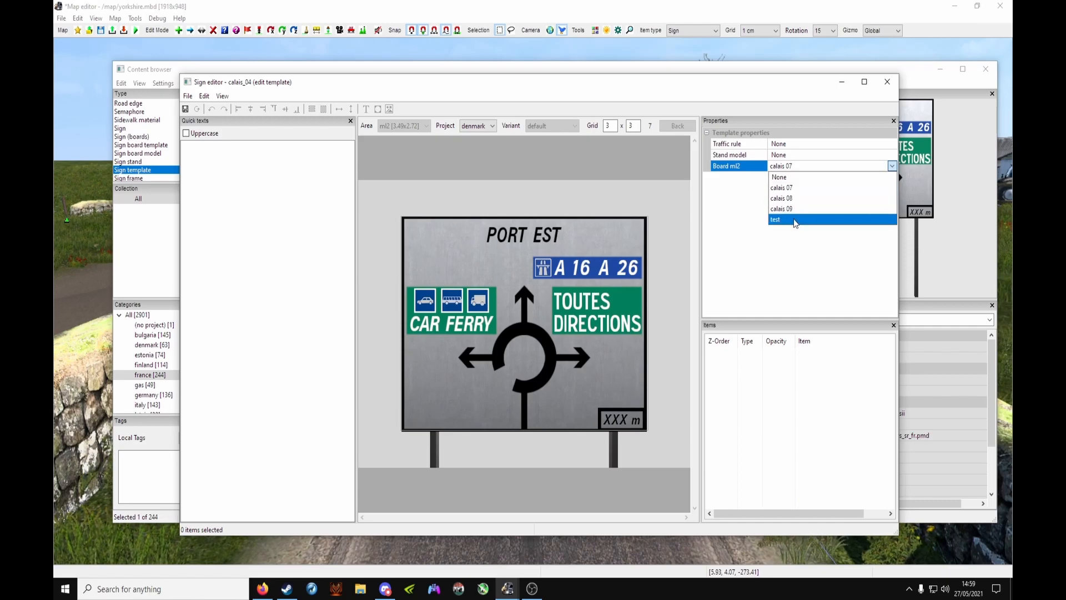
{"action": "left_click", "coordinate": [793, 219]}
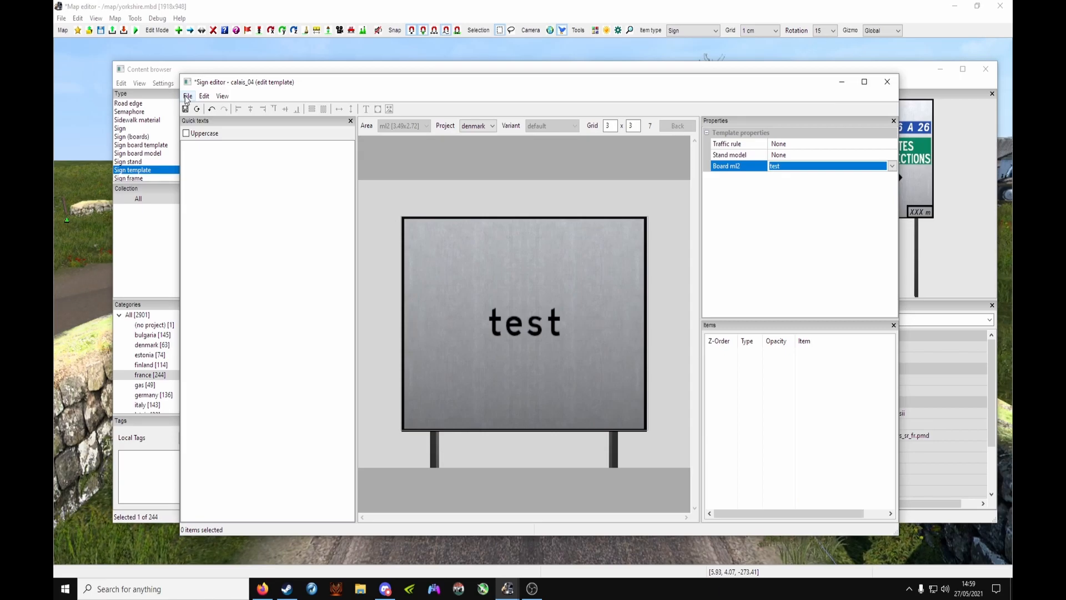
Save the template into user_map as templates.test.
{"action": "left_click", "coordinate": [188, 95]}
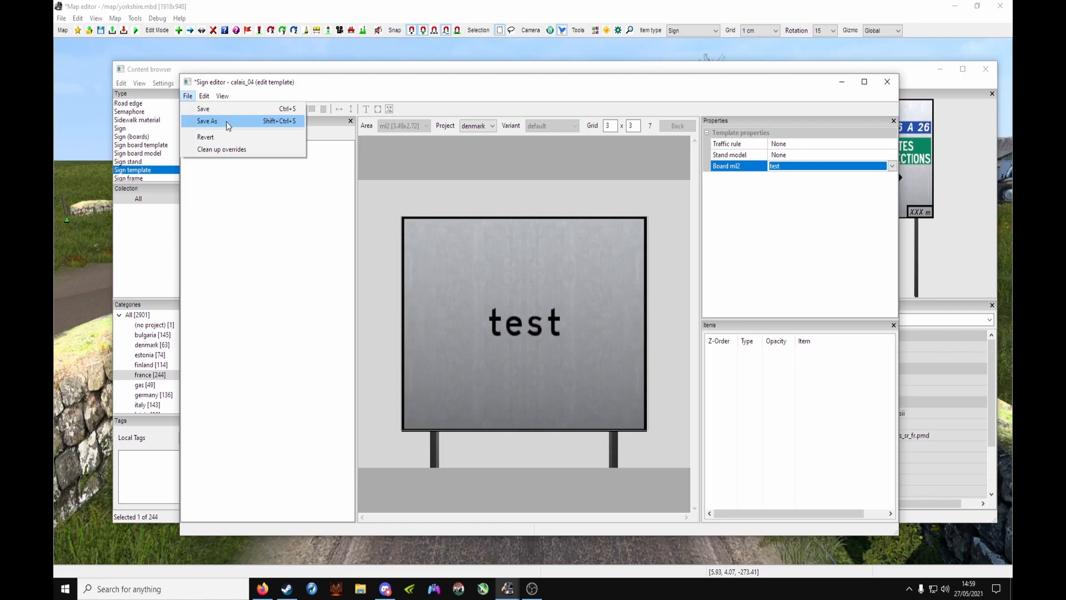
{"action": "left_click", "coordinate": [206, 121]}
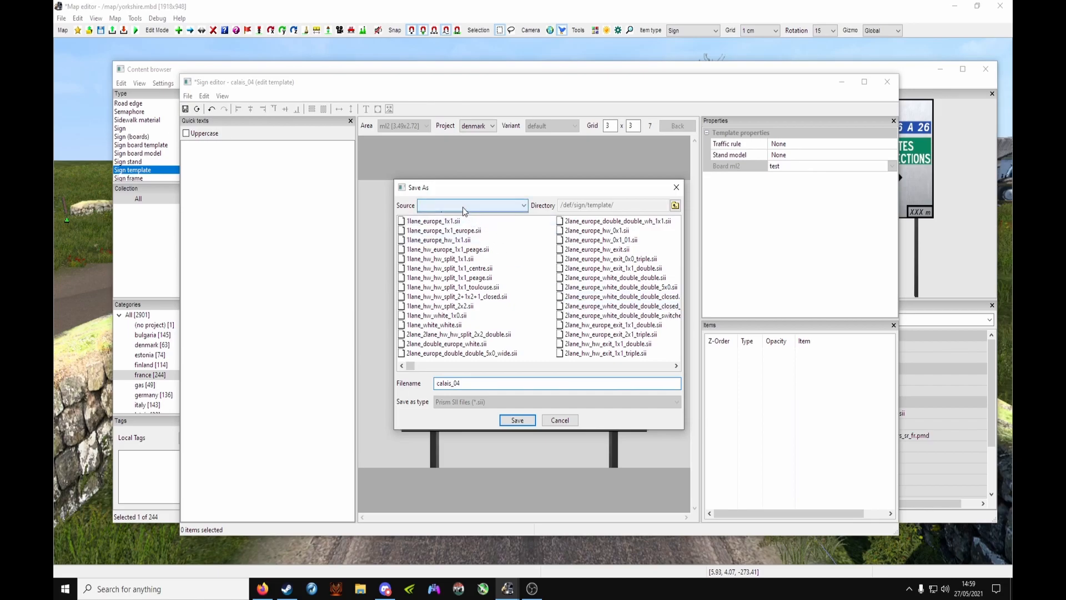
{"action": "left_click", "coordinate": [503, 204]}
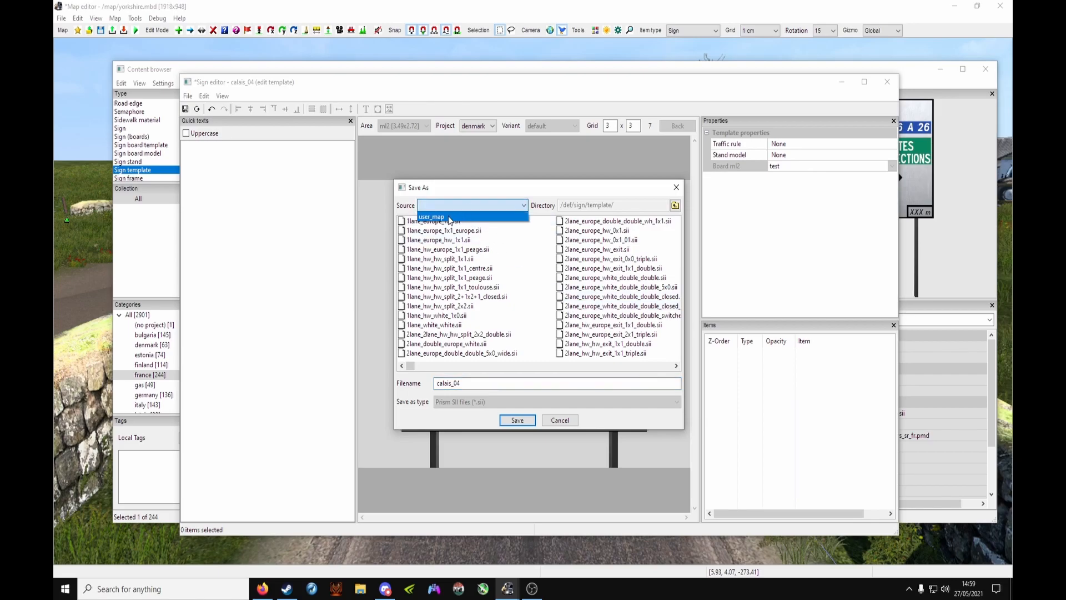
{"action": "left_click", "coordinate": [431, 217]}
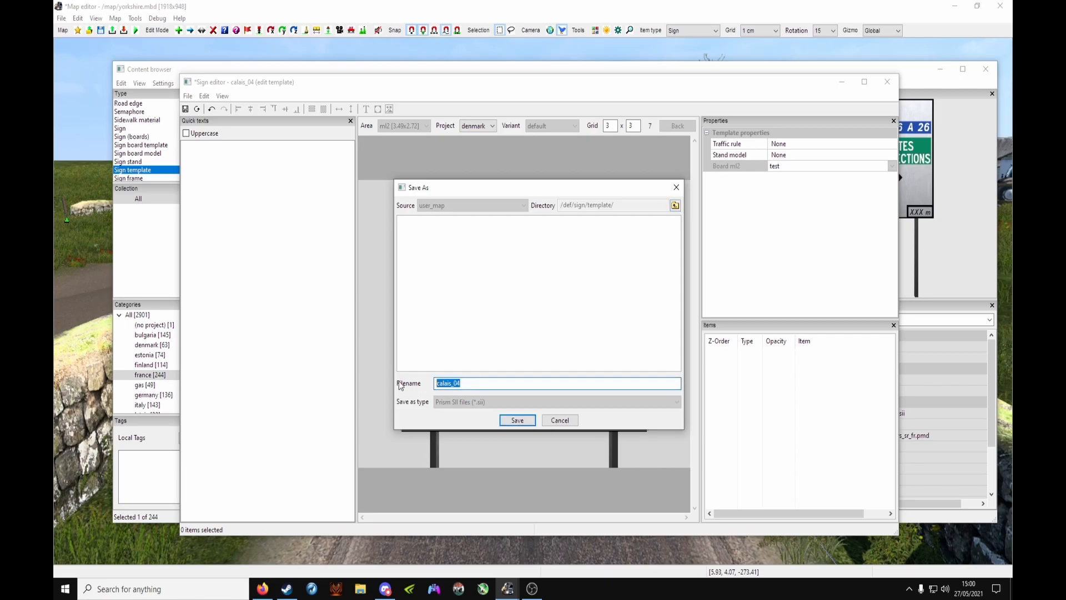
{"action": "type", "text": "test"}
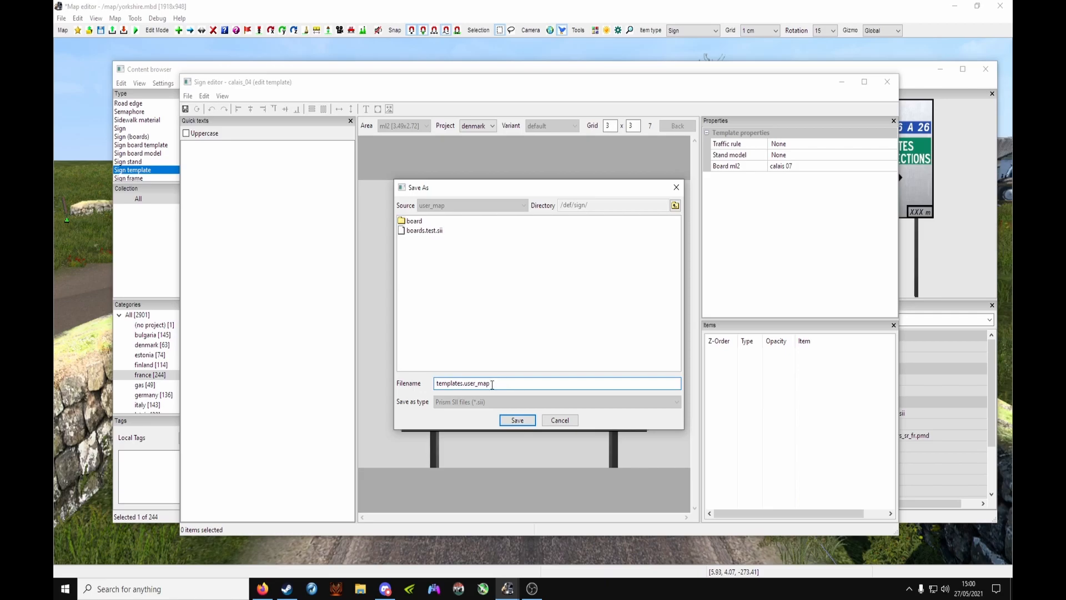
{"action": "key", "text": "BackSpace"}
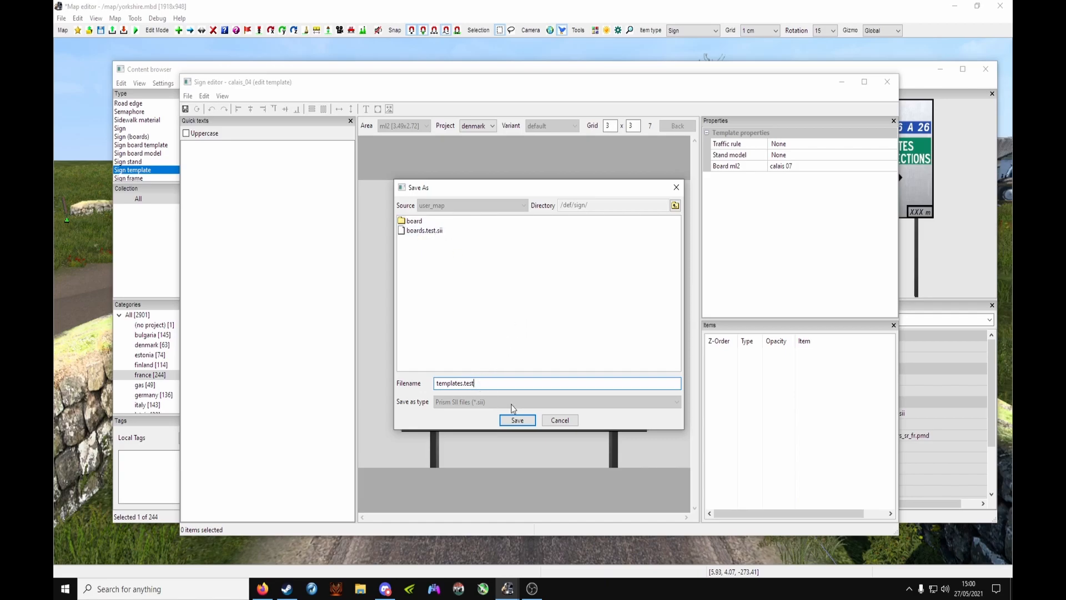
{"action": "left_click", "coordinate": [517, 420]}
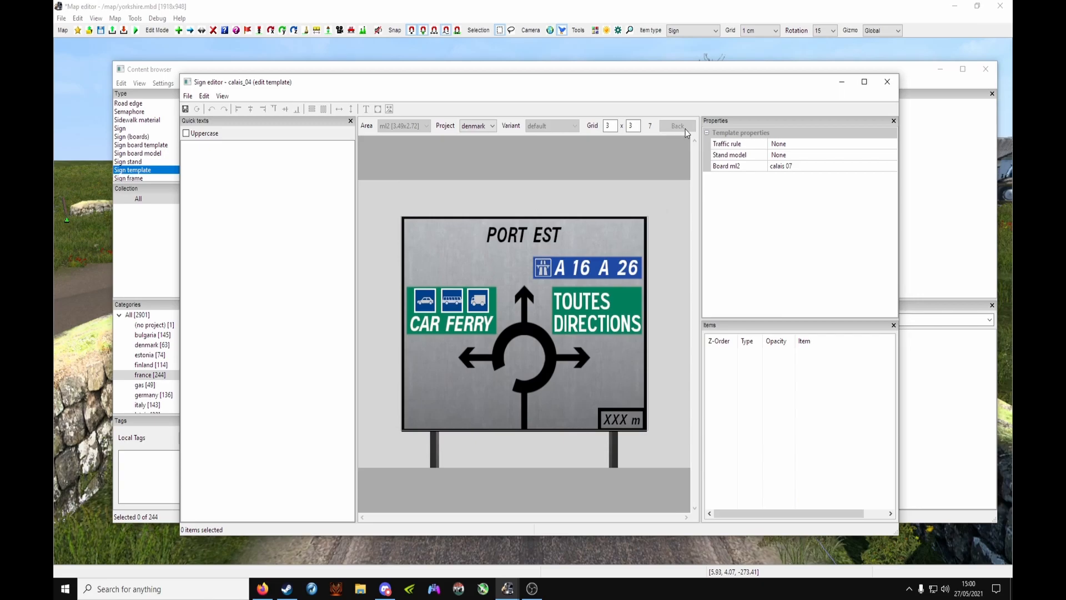
{"action": "mouse_move", "coordinate": [887, 82]}
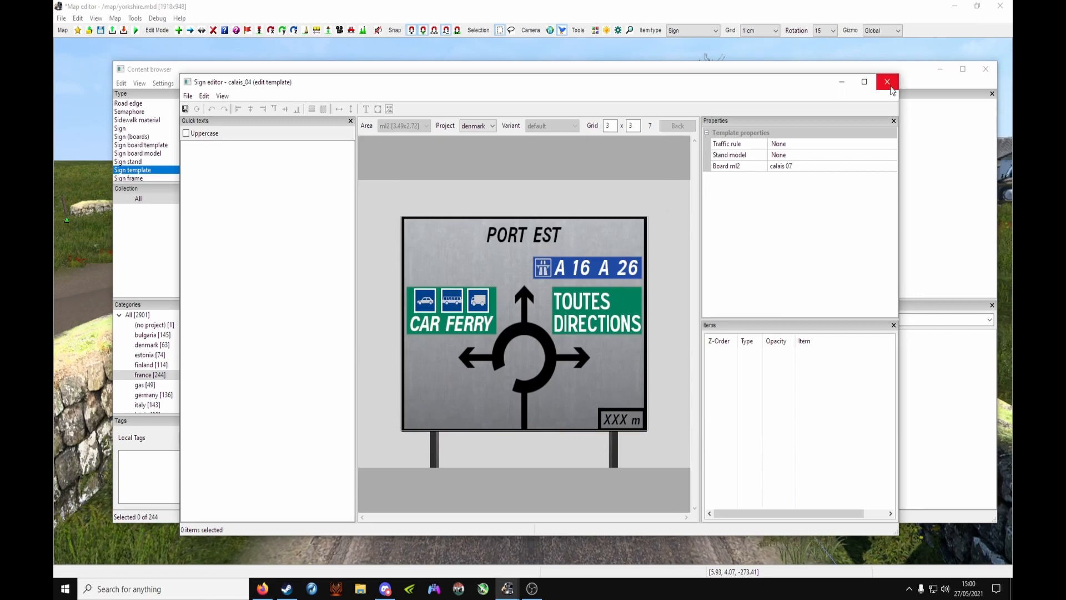
Leave the sign editor and select the test template from all categories via search 'test'.
{"action": "left_click", "coordinate": [886, 81]}
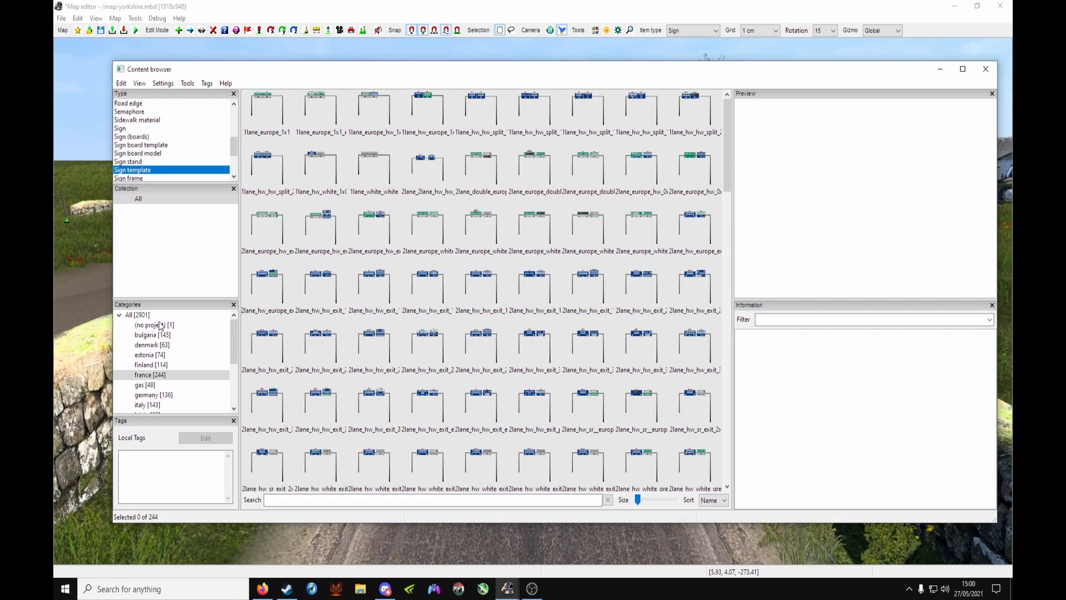
{"action": "left_click", "coordinate": [154, 324]}
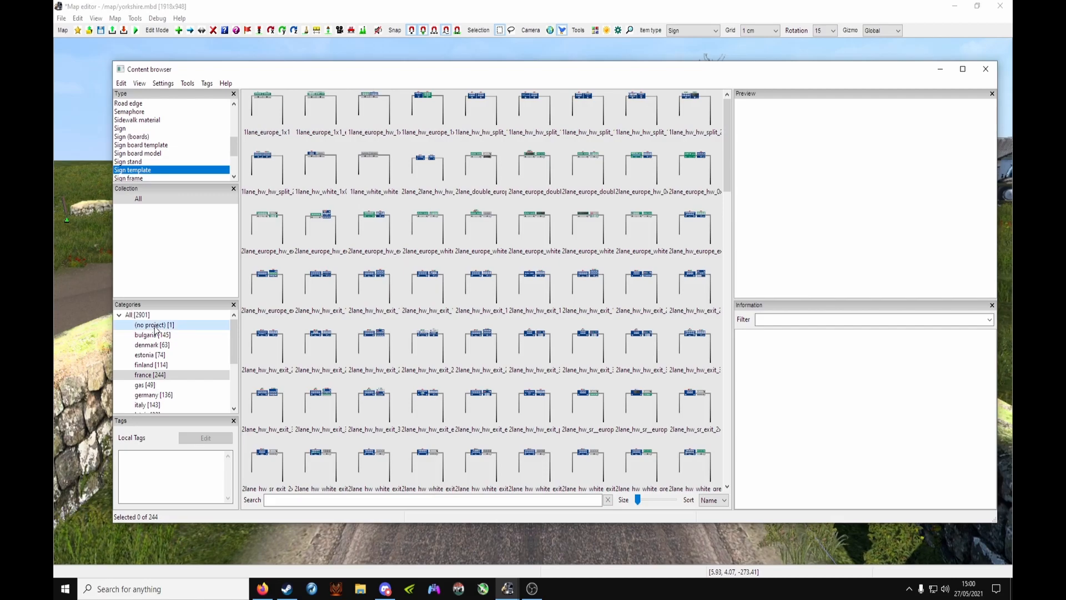
{"action": "left_click", "coordinate": [155, 325]}
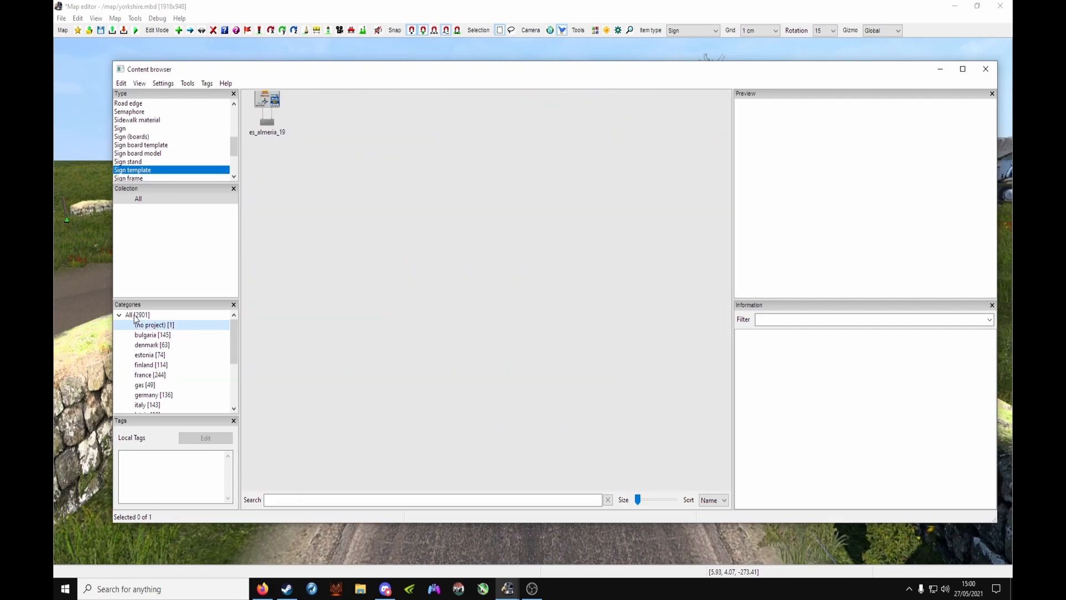
{"action": "left_click", "coordinate": [132, 316]}
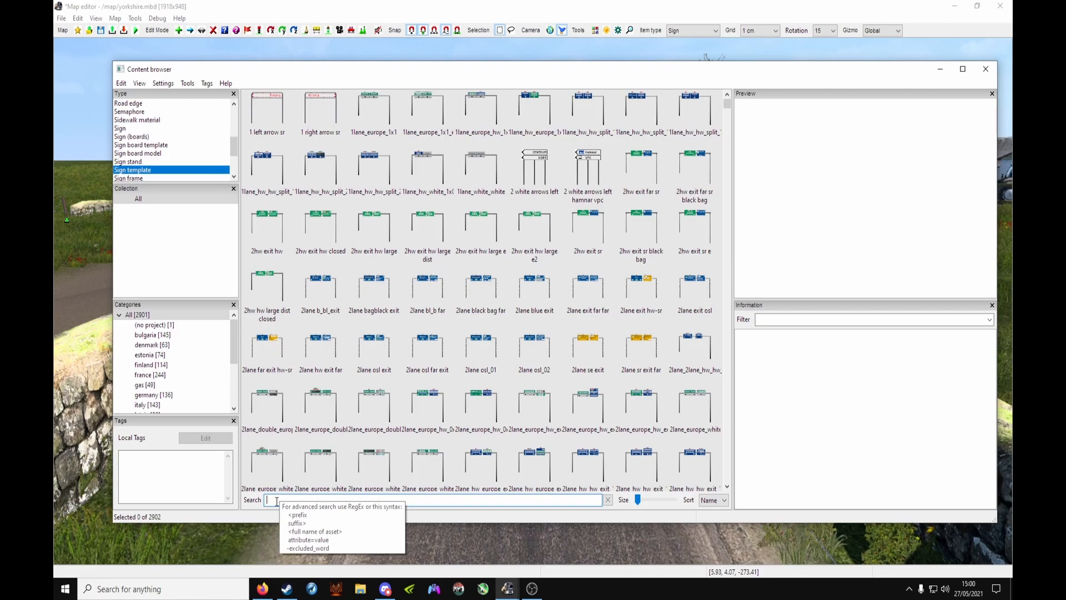
{"action": "type", "text": "test"}
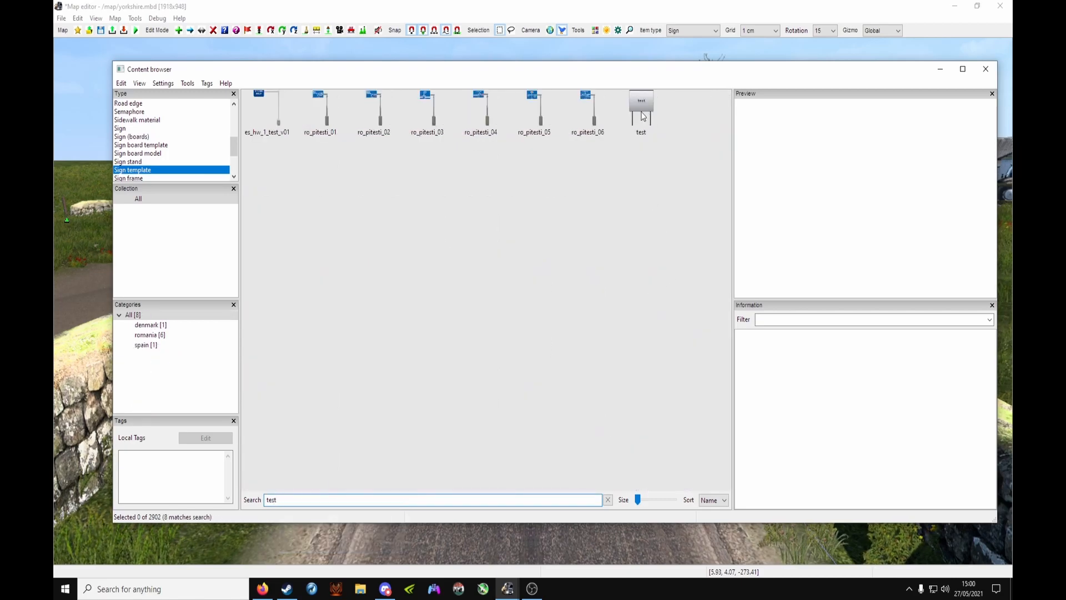
{"action": "left_click", "coordinate": [641, 105]}
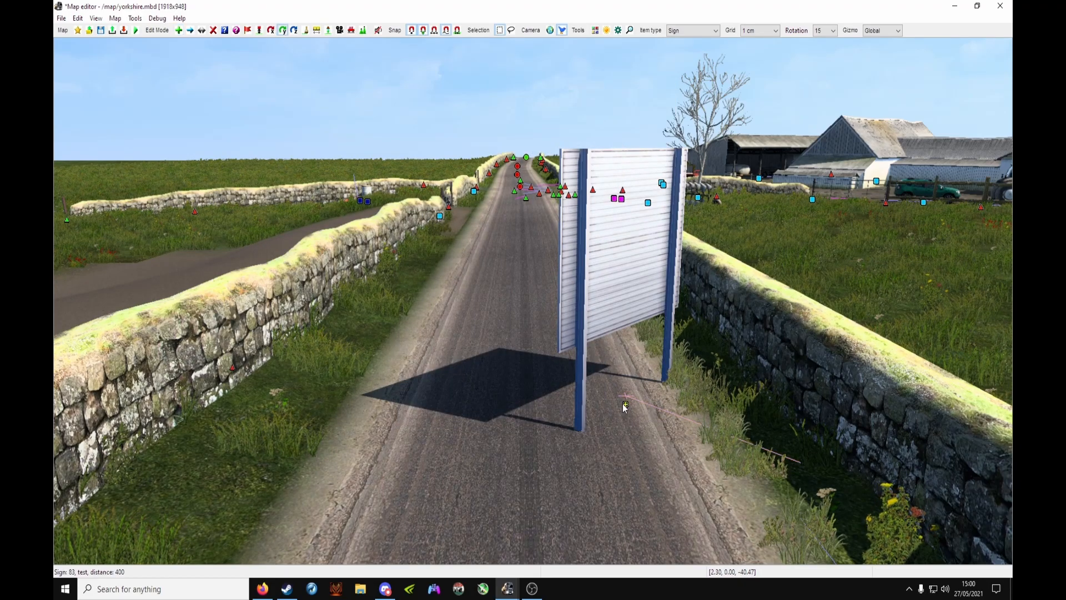
Place the test sign on the road and rotate it about 92 degrees to show its face.
{"action": "left_click_drag", "start_coordinate": [622, 404], "coordinate": [550, 368]}
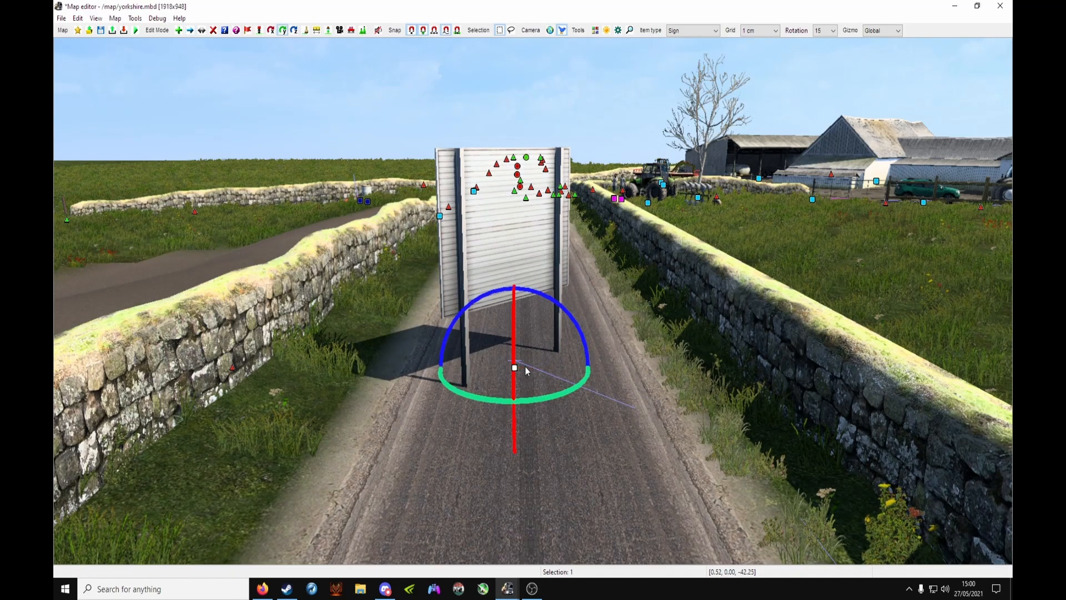
{"action": "left_click_drag", "start_coordinate": [523, 371], "coordinate": [602, 359]}
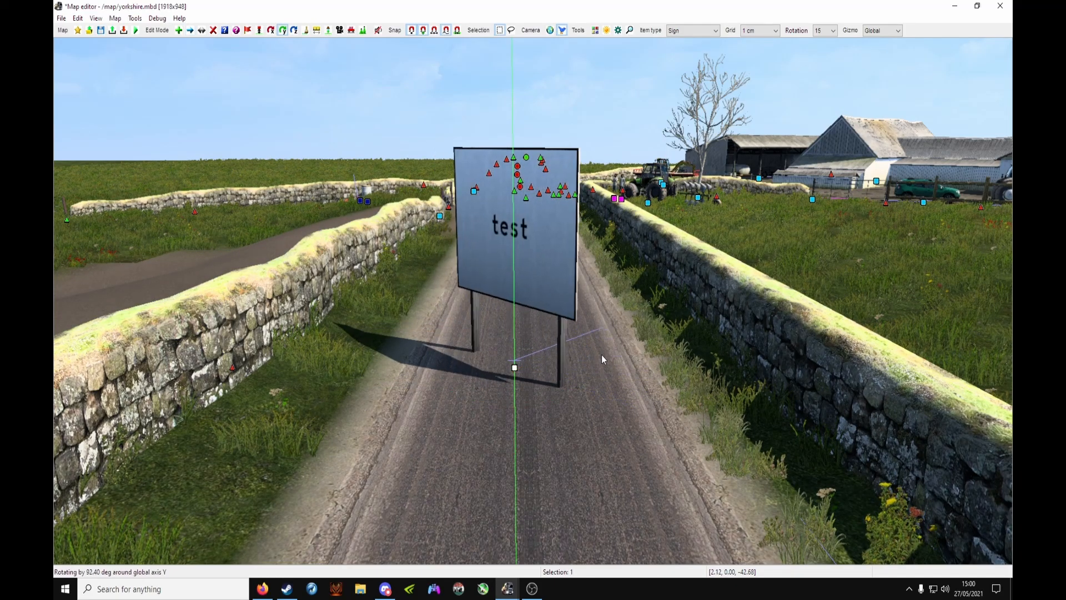